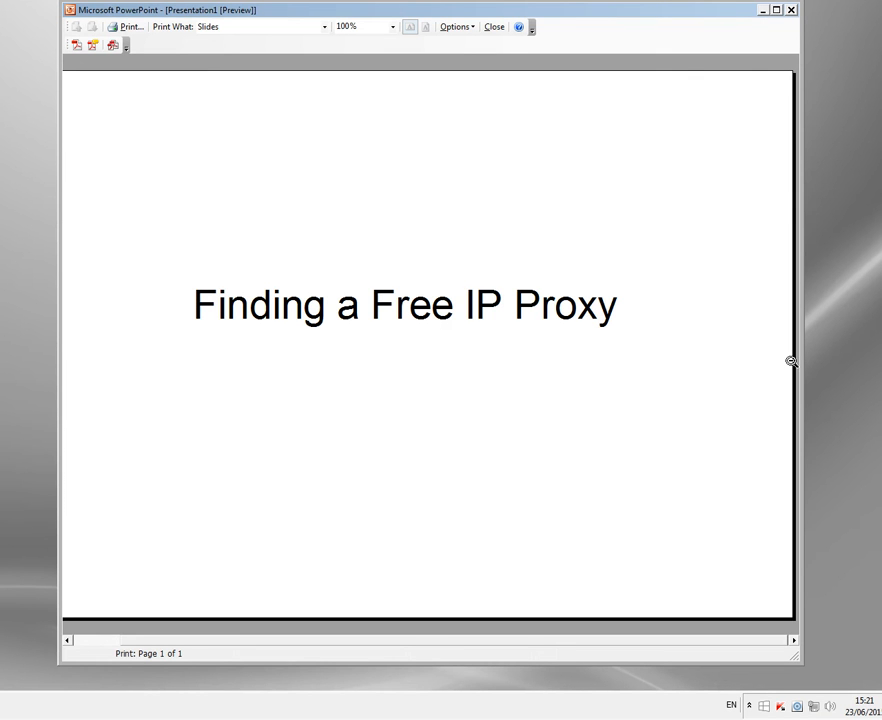
- Exit Print Preview and quit PowerPoint without saving the presentation's changes
{"action": "left_click", "coordinate": [493, 26]}
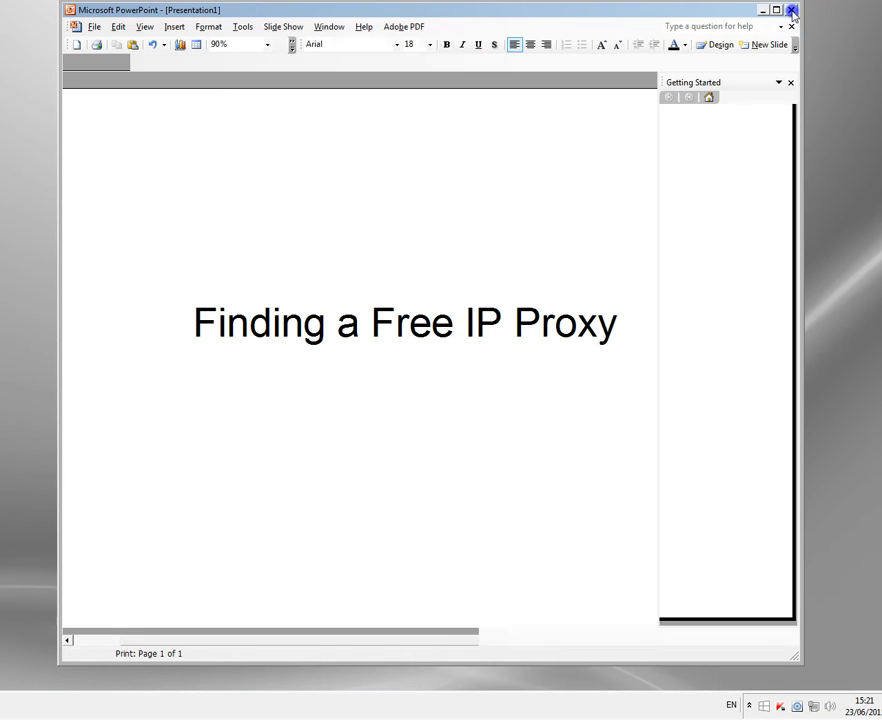
{"action": "left_click", "coordinate": [791, 10]}
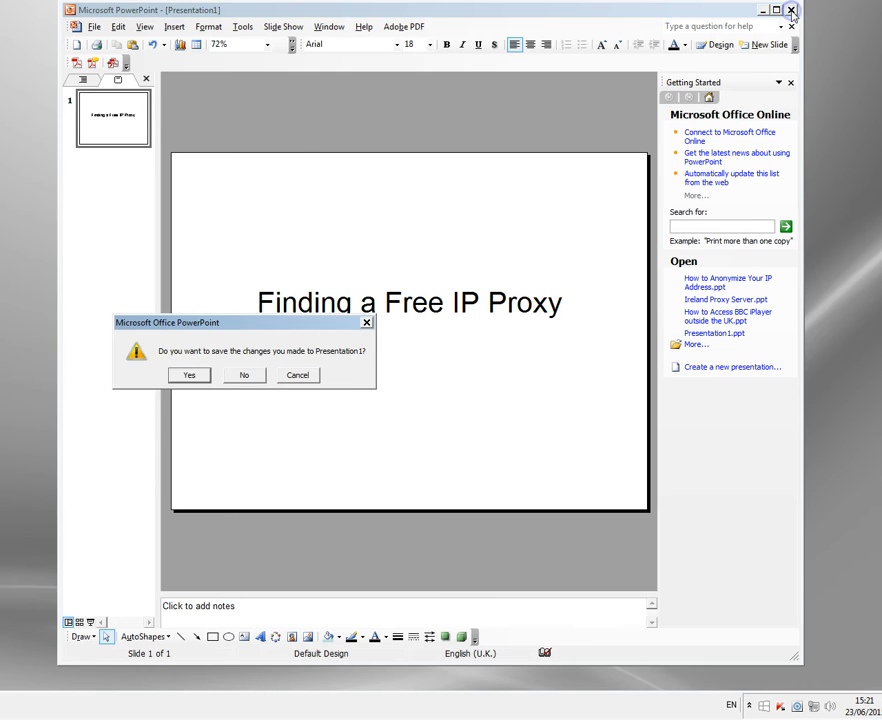
{"action": "left_click", "coordinate": [243, 375]}
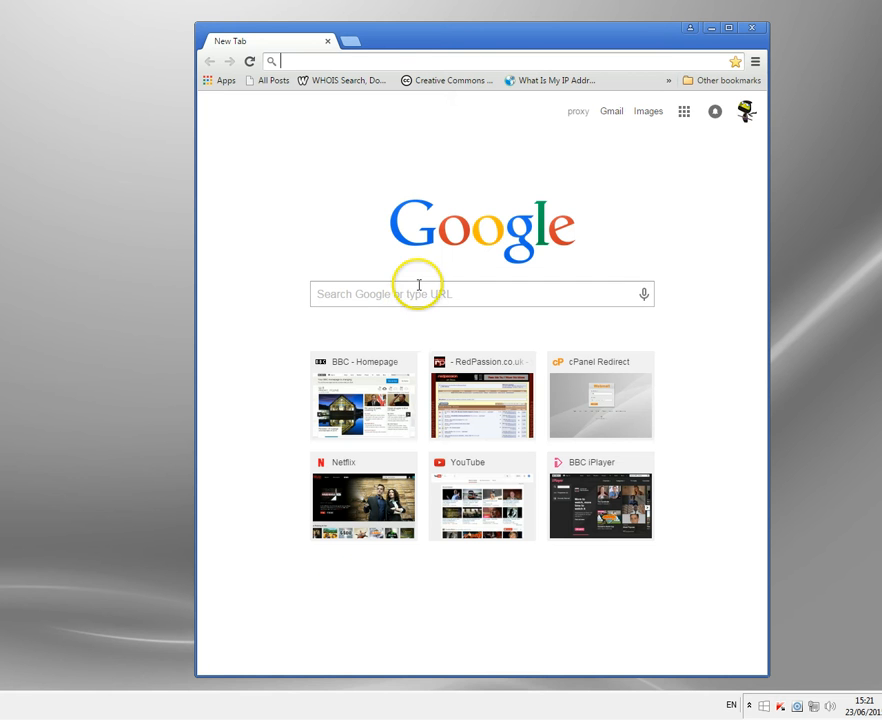
- Search Google for the pasted proxy-list query mentioning ports 8080, 3128 and 80
{"action": "left_click", "coordinate": [481, 293]}
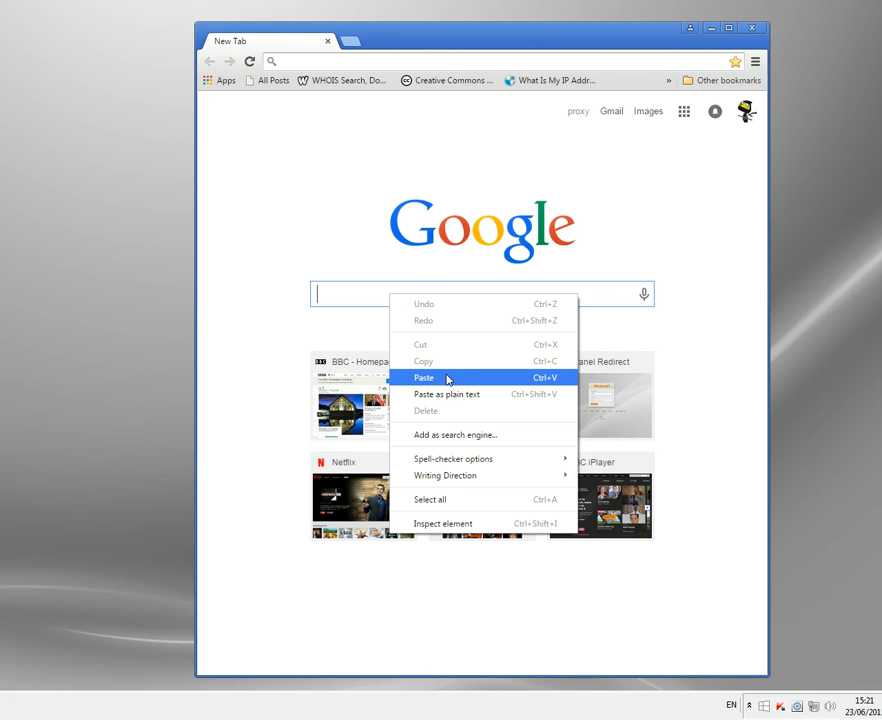
{"action": "left_click", "coordinate": [423, 377]}
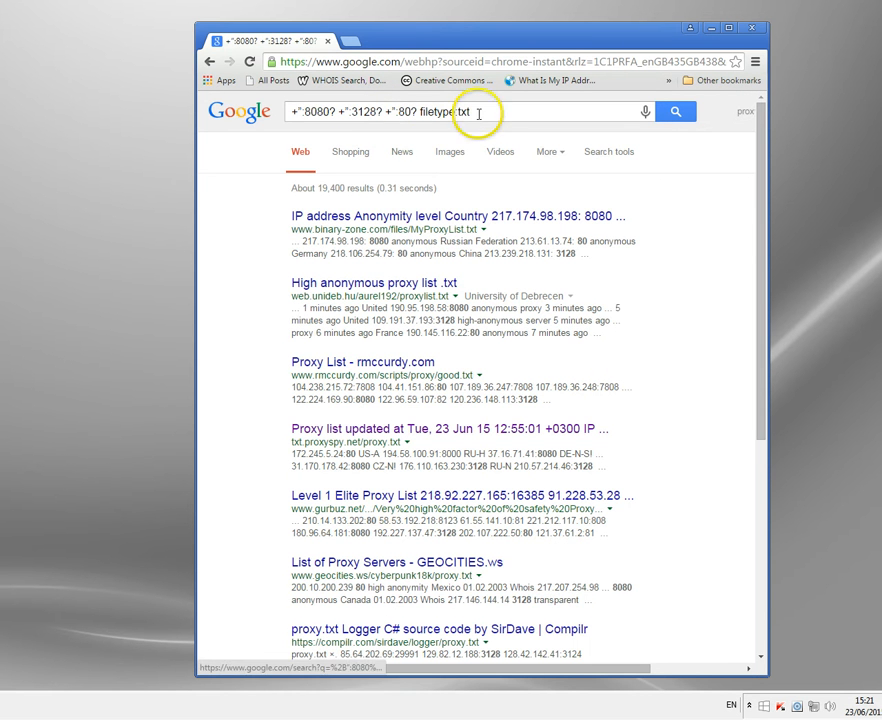
{"action": "triple_click", "coordinate": [470, 111]}
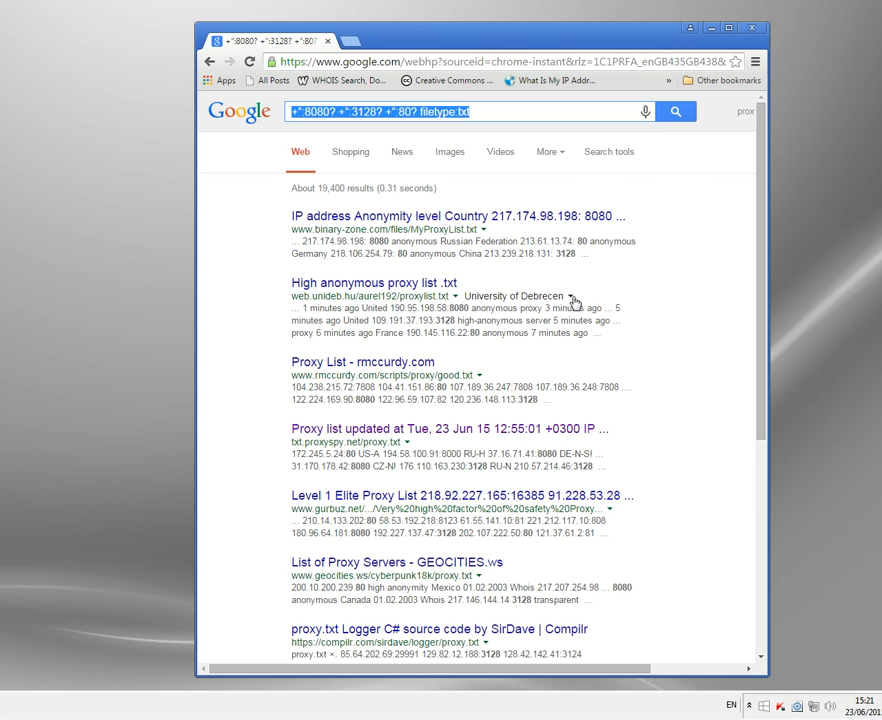
{"action": "left_click_drag", "start_coordinate": [470, 29], "coordinate": [370, 48]}
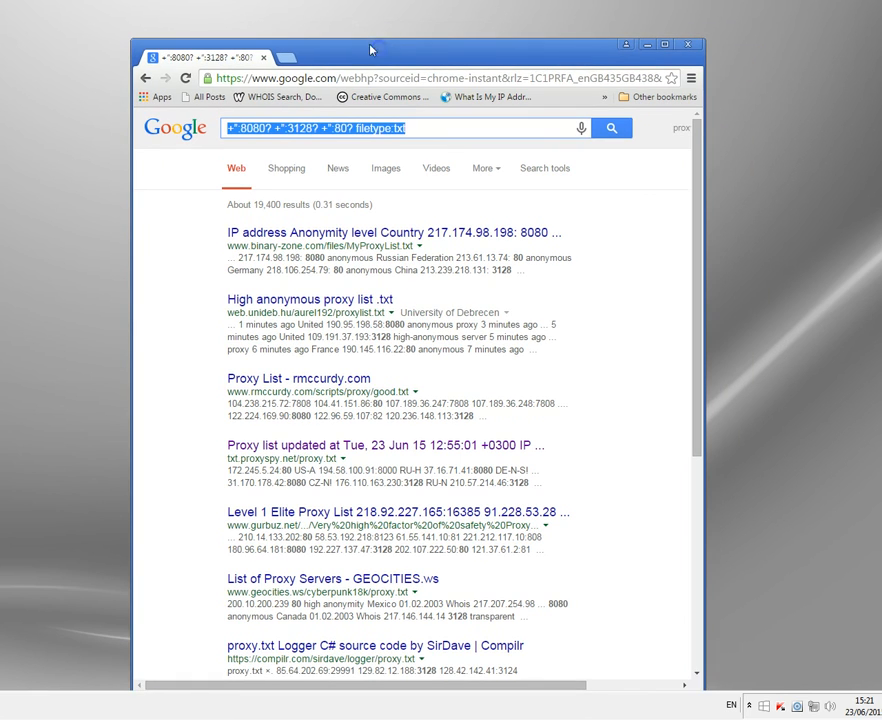
{"action": "mouse_move", "coordinate": [318, 130]}
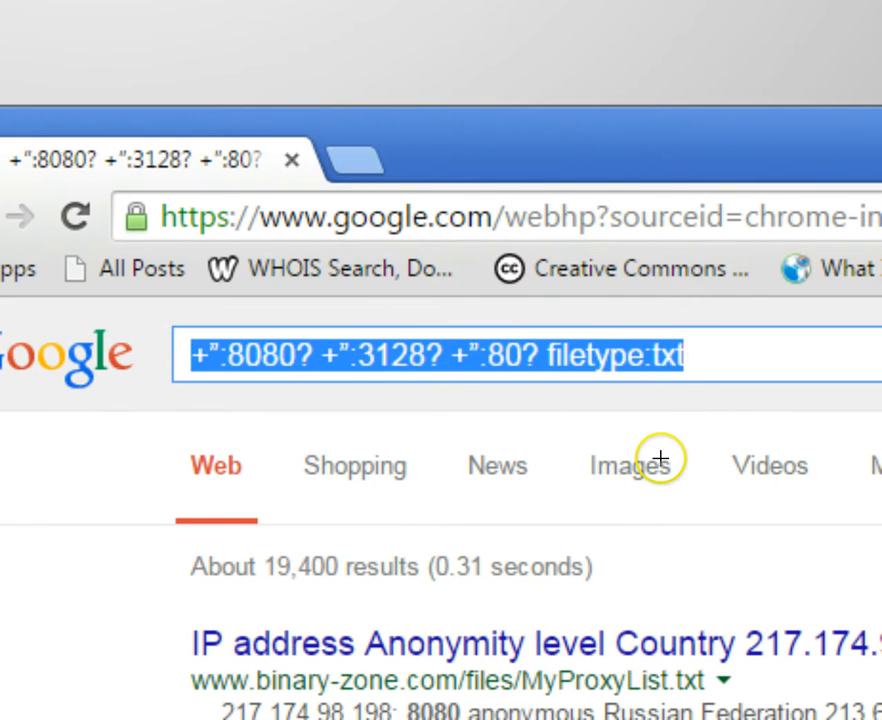
{"action": "mouse_move", "coordinate": [258, 362]}
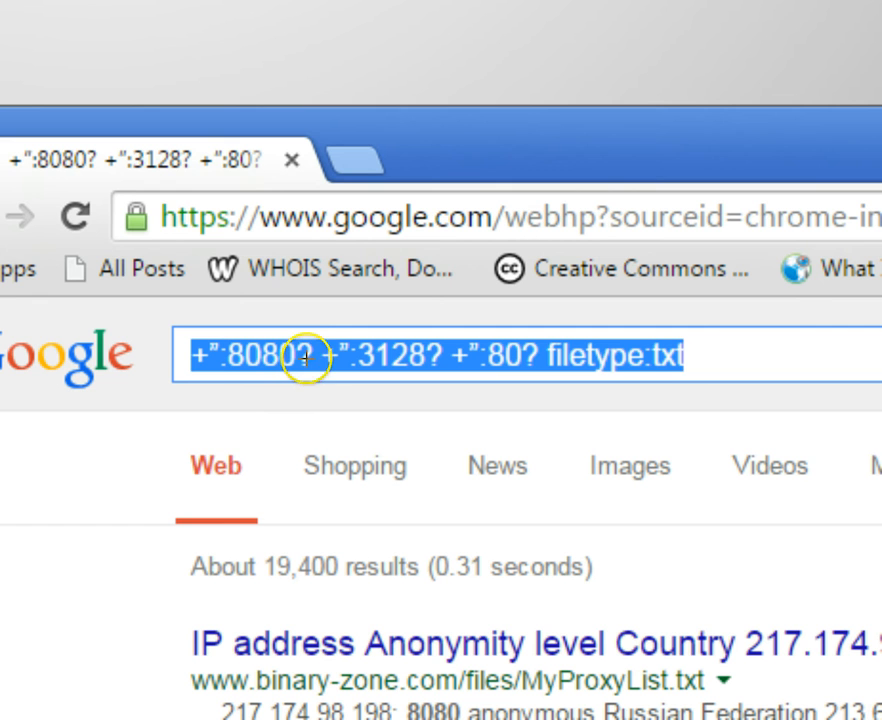
{"action": "mouse_move", "coordinate": [305, 365]}
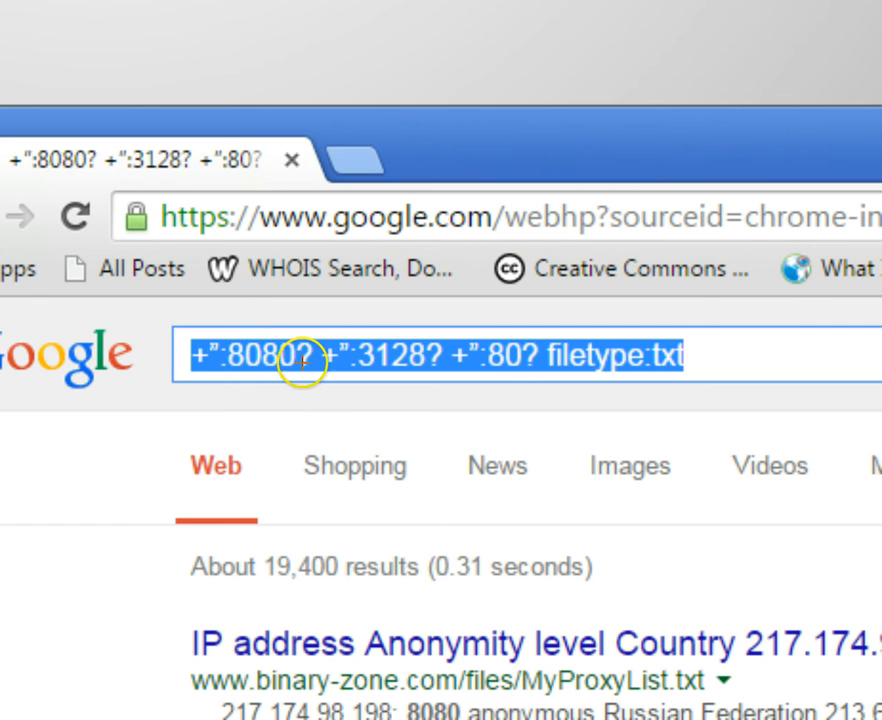
{"action": "mouse_move", "coordinate": [501, 357]}
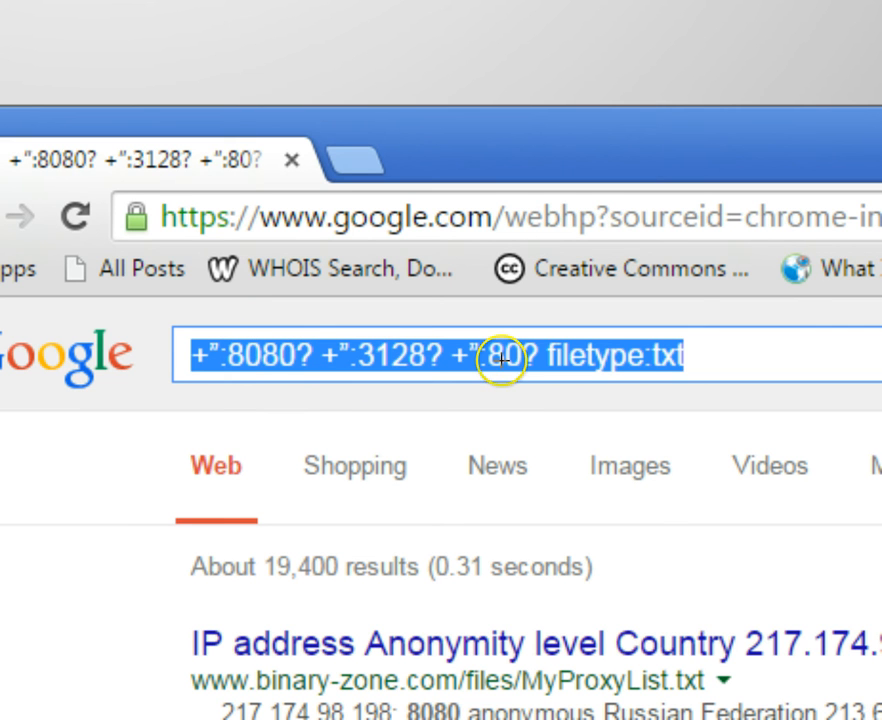
{"action": "mouse_move", "coordinate": [502, 358]}
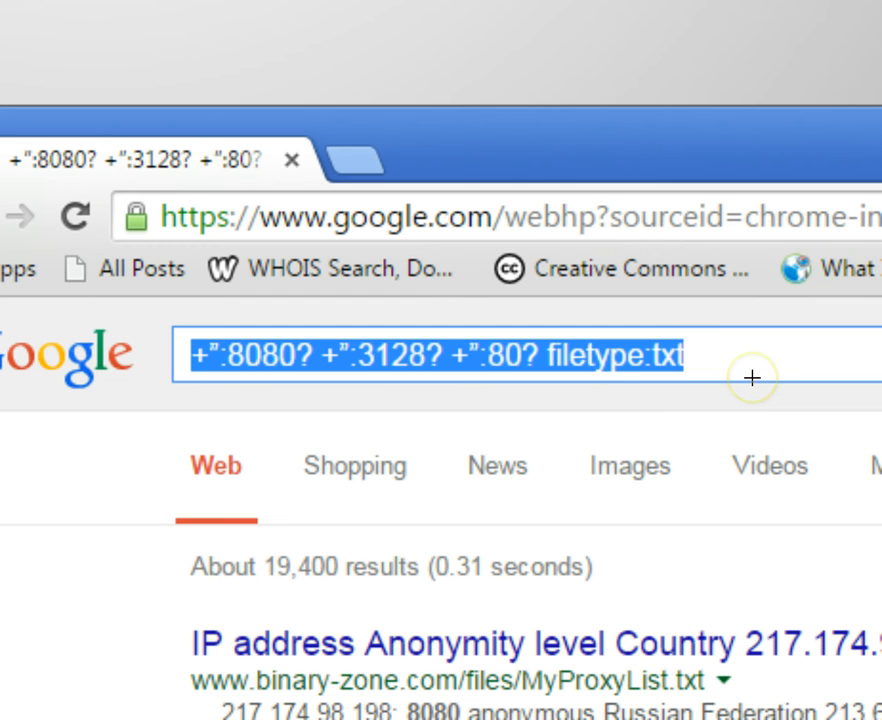
{"action": "mouse_move", "coordinate": [751, 378]}
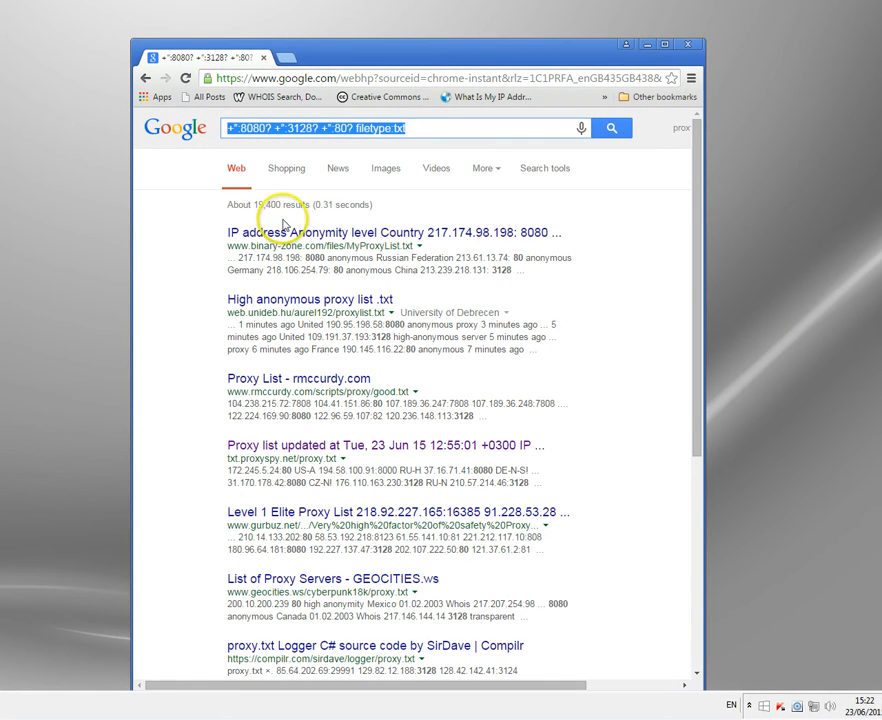
{"action": "mouse_move", "coordinate": [598, 302]}
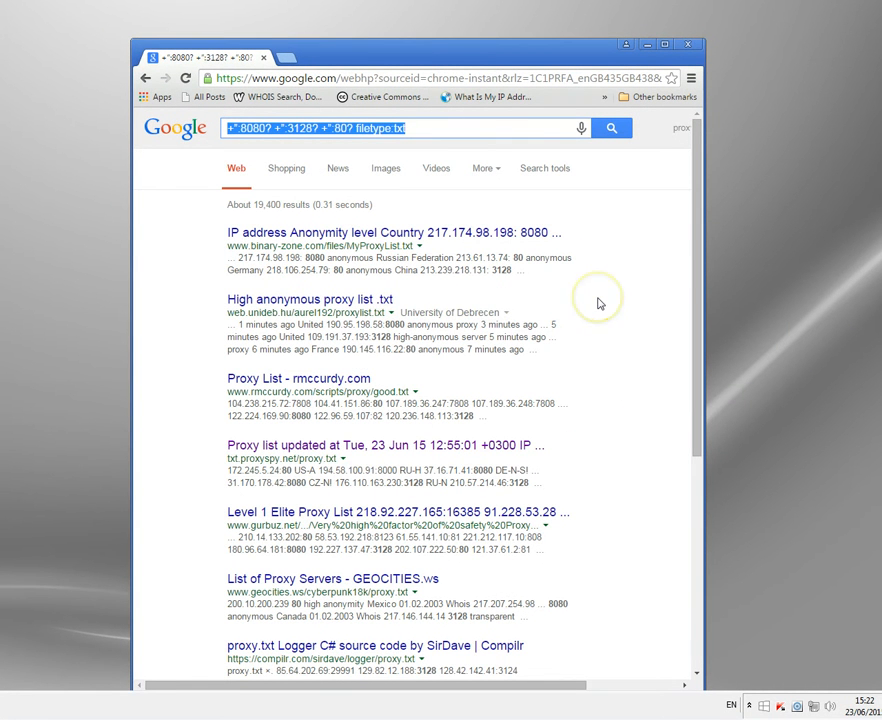
{"action": "mouse_move", "coordinate": [600, 303]}
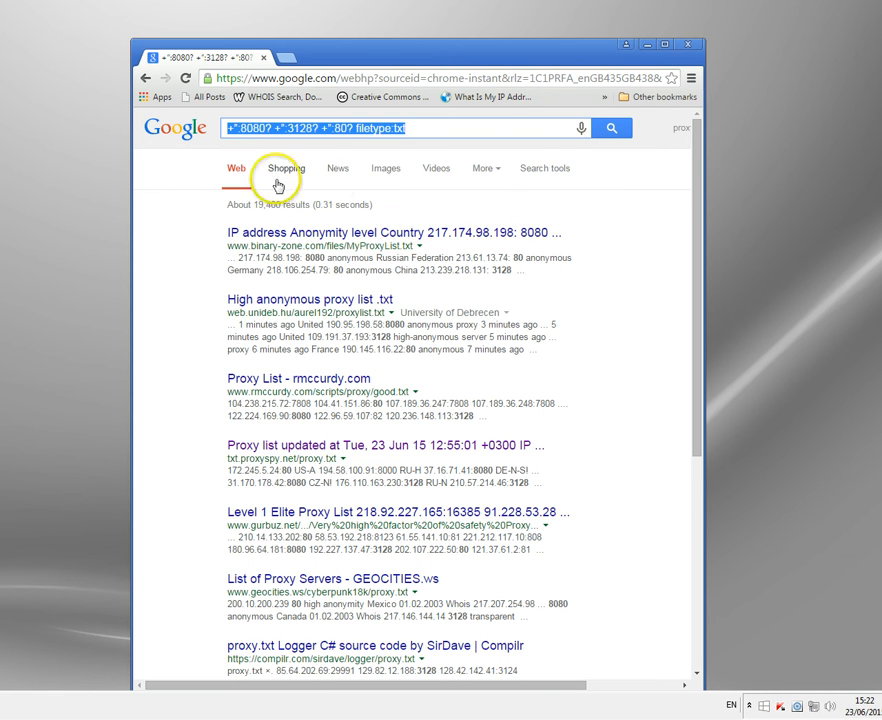
- Limit the Google results to the past week using Search tools
{"action": "left_click", "coordinate": [545, 168]}
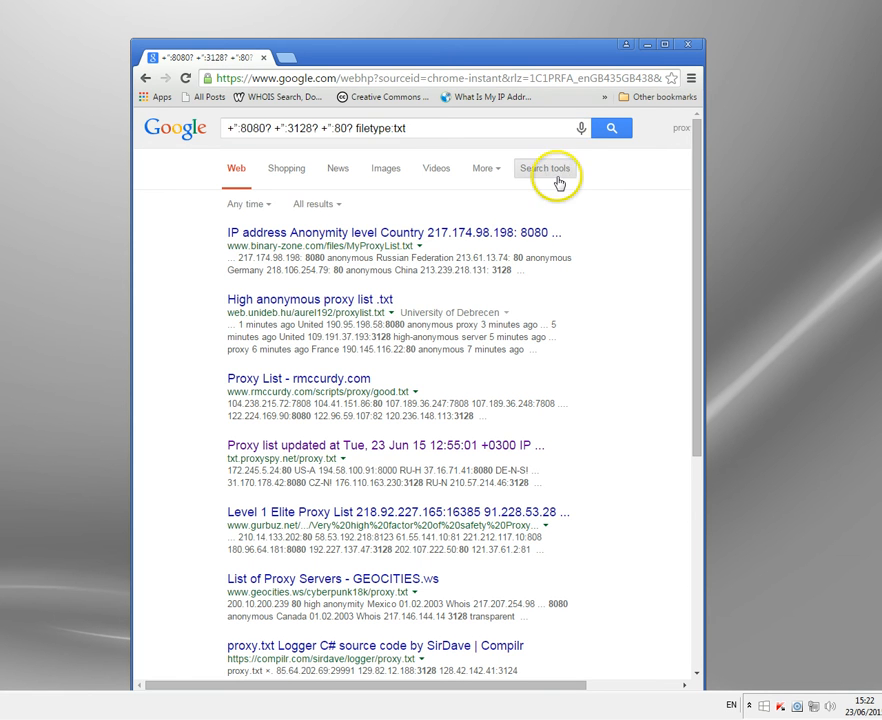
{"action": "left_click", "coordinate": [246, 204]}
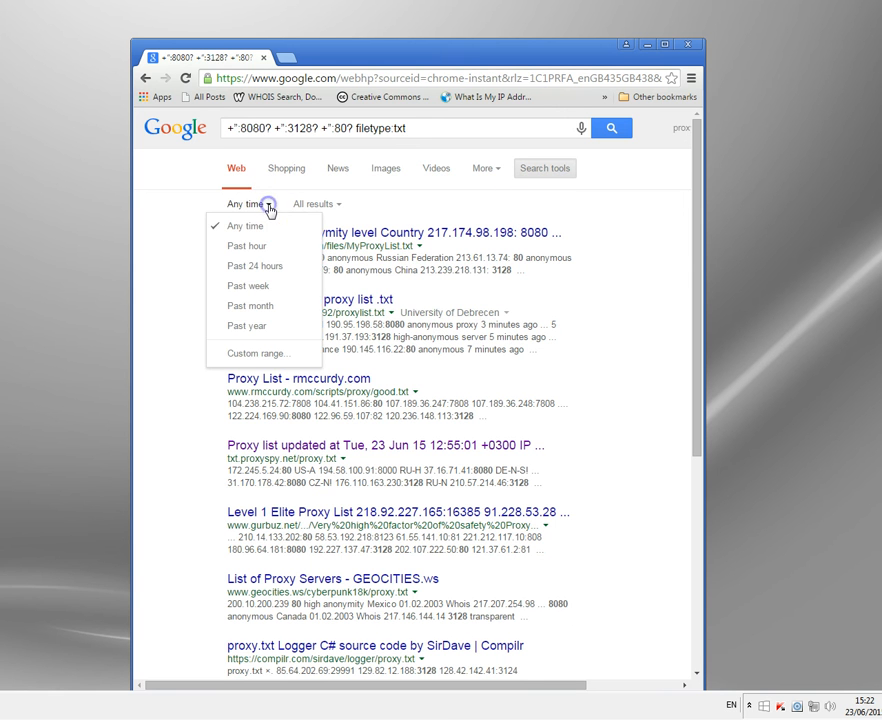
{"action": "mouse_move", "coordinate": [253, 290]}
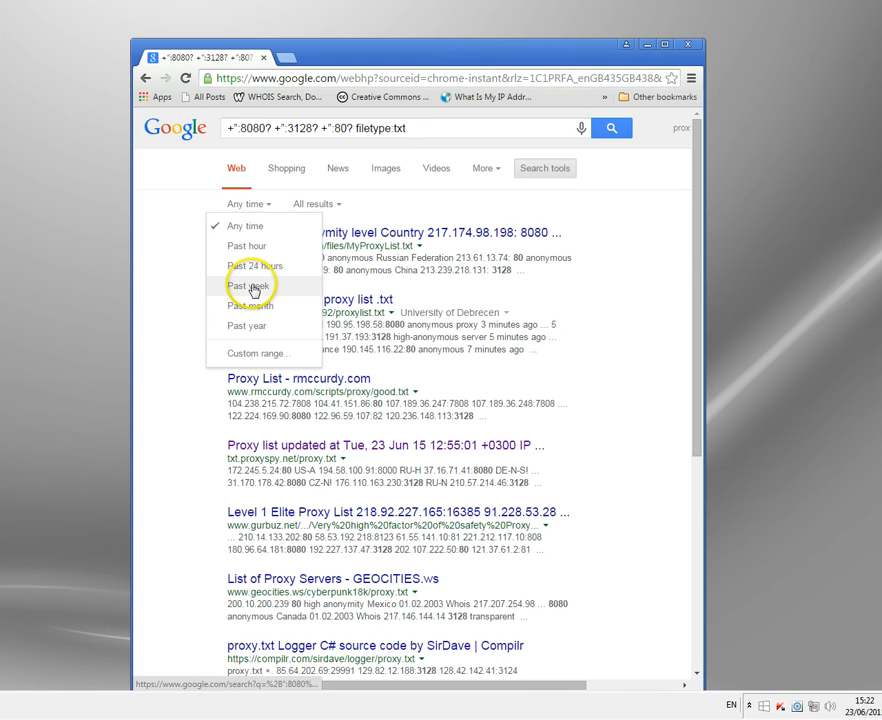
{"action": "left_click", "coordinate": [248, 286]}
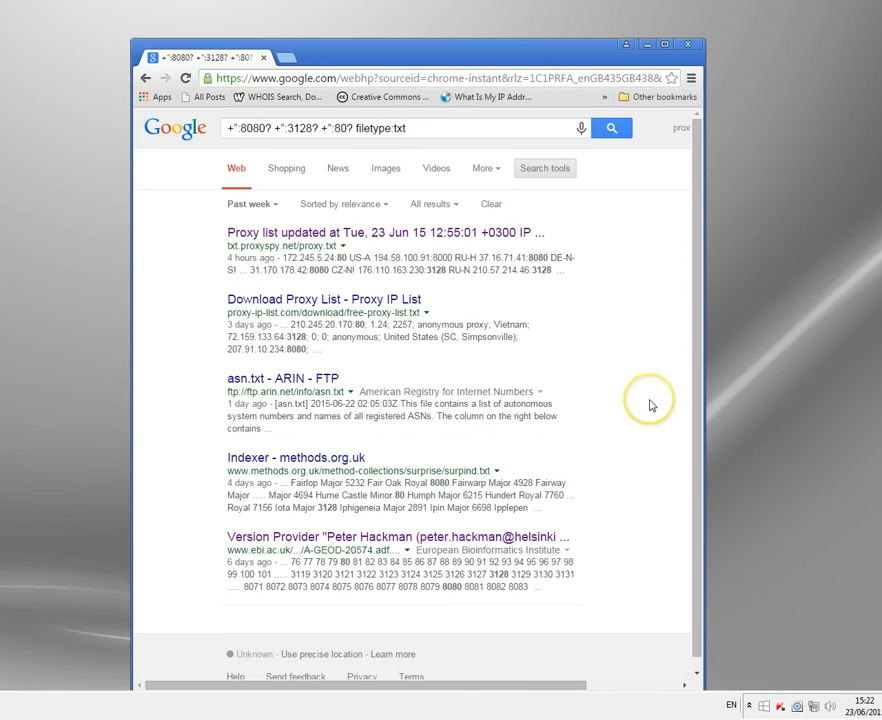
{"action": "mouse_move", "coordinate": [650, 405]}
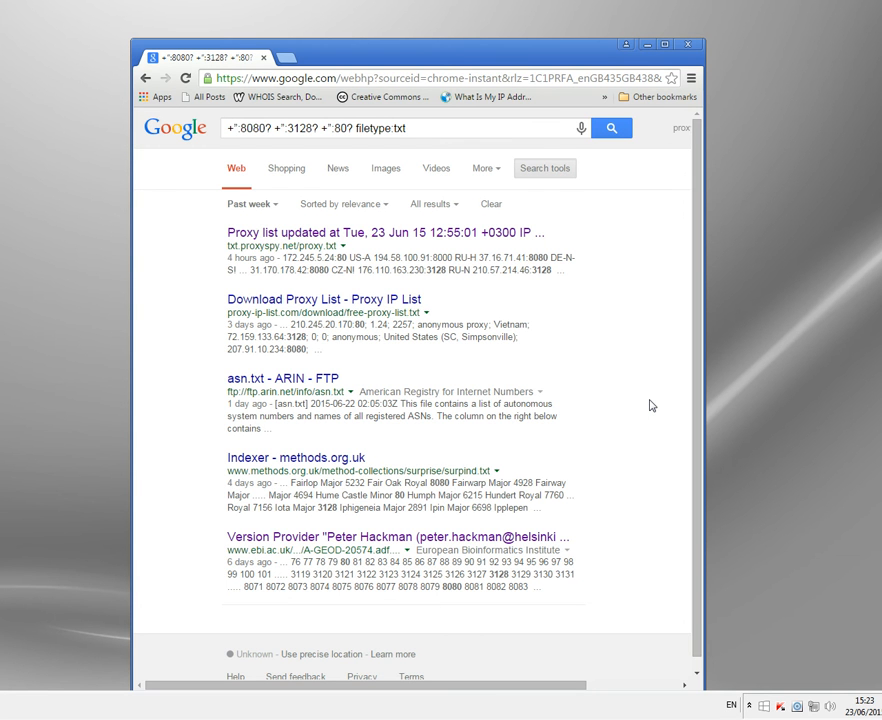
{"action": "mouse_move", "coordinate": [282, 235]}
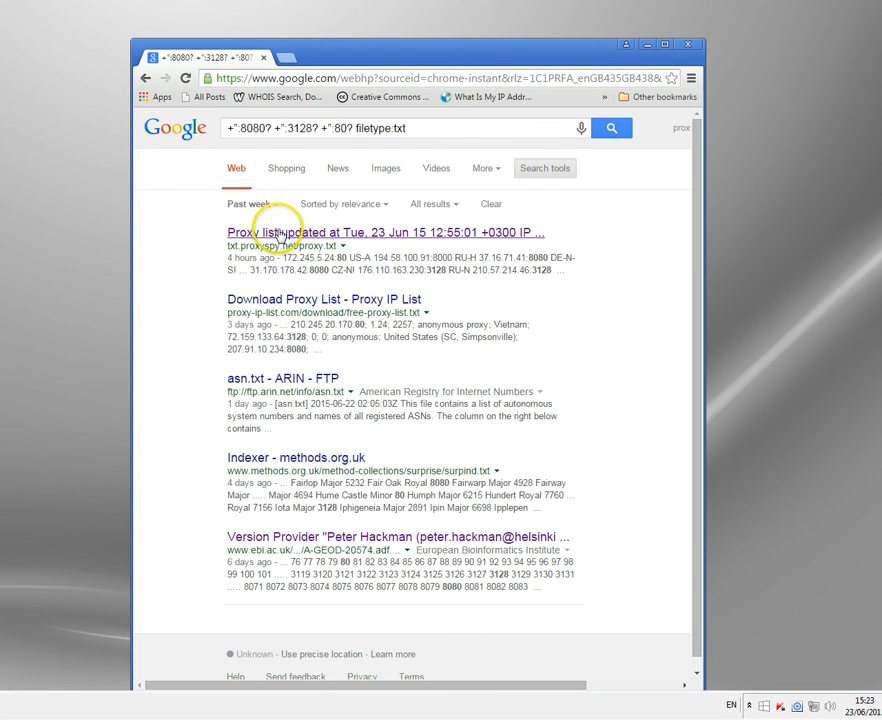
{"action": "mouse_move", "coordinate": [323, 235]}
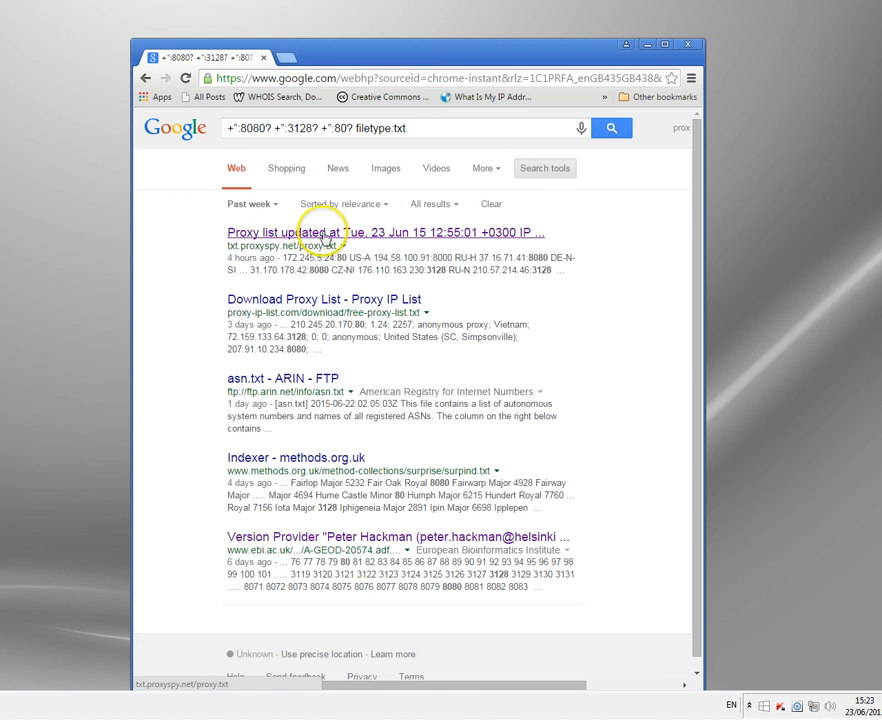
{"action": "mouse_move", "coordinate": [396, 238]}
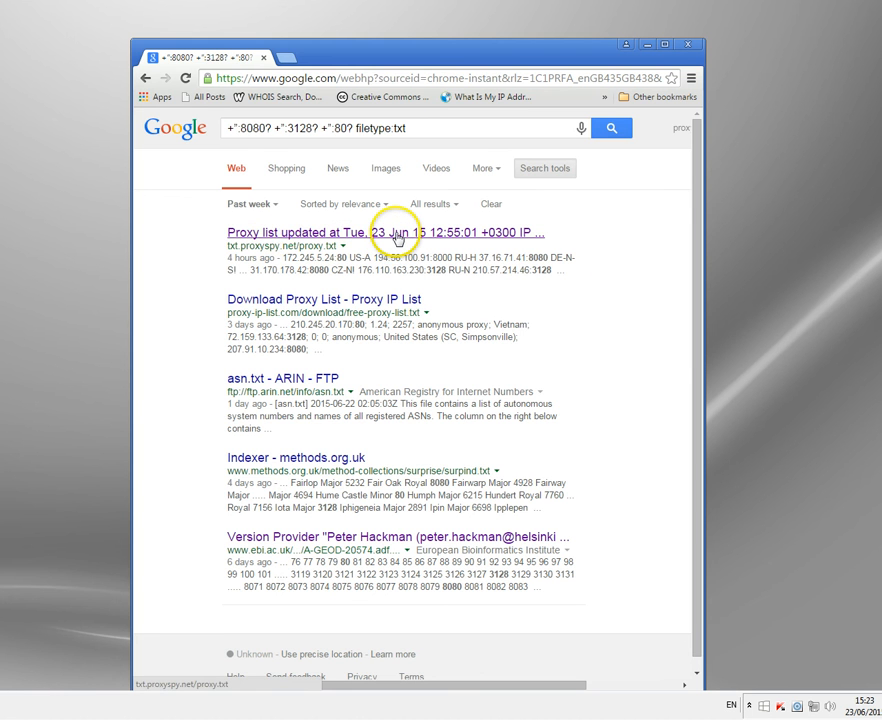
- Open the first result, the proxy list at txt.proxyspy.net/proxy.txt
{"action": "left_click", "coordinate": [386, 232]}
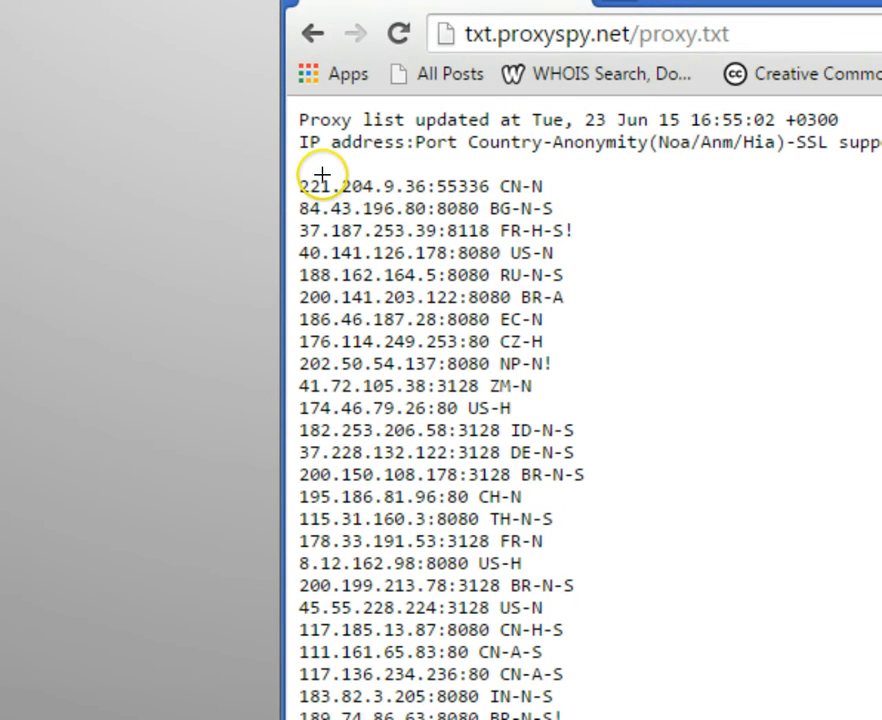
{"action": "mouse_move", "coordinate": [435, 141]}
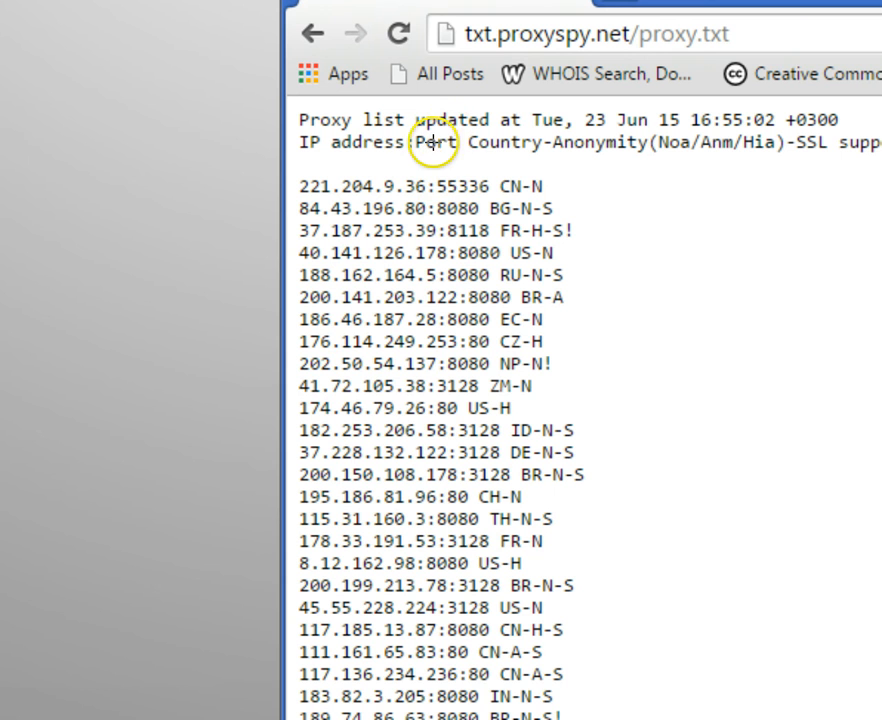
{"action": "mouse_move", "coordinate": [463, 150]}
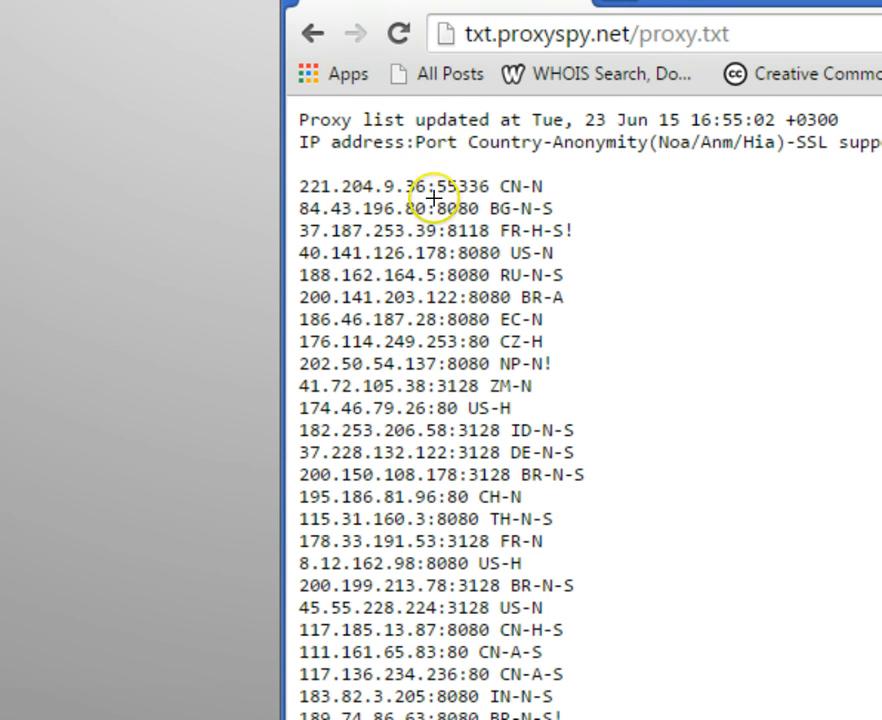
{"action": "mouse_move", "coordinate": [530, 192]}
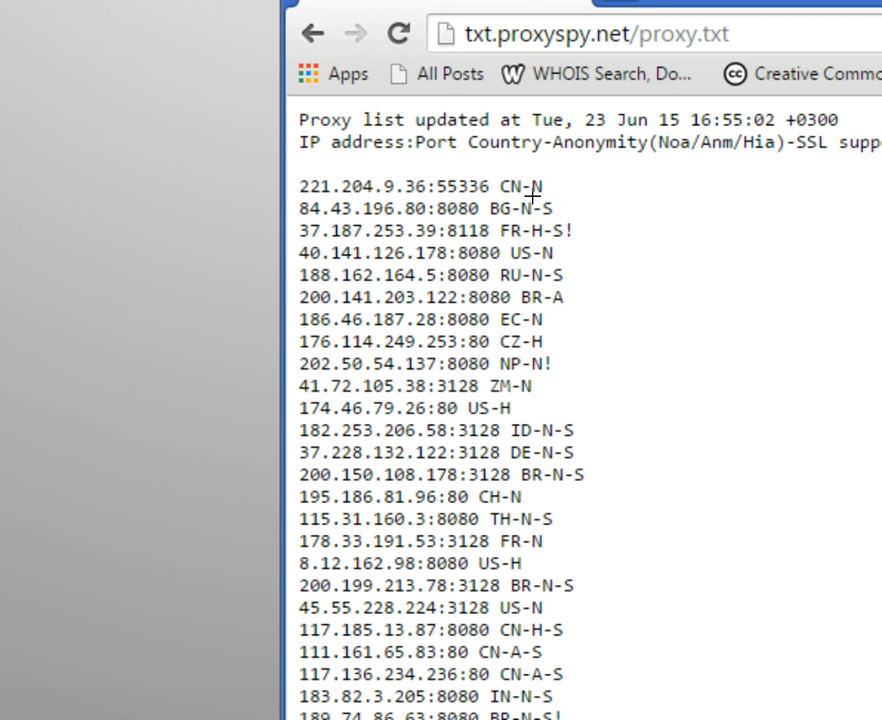
{"action": "mouse_move", "coordinate": [735, 247]}
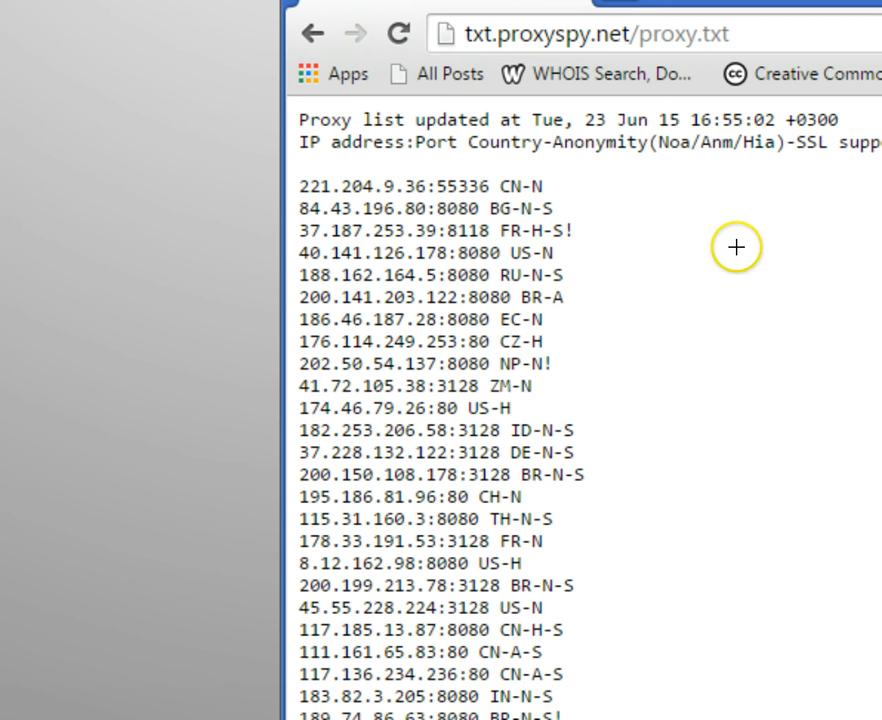
{"action": "mouse_move", "coordinate": [560, 283]}
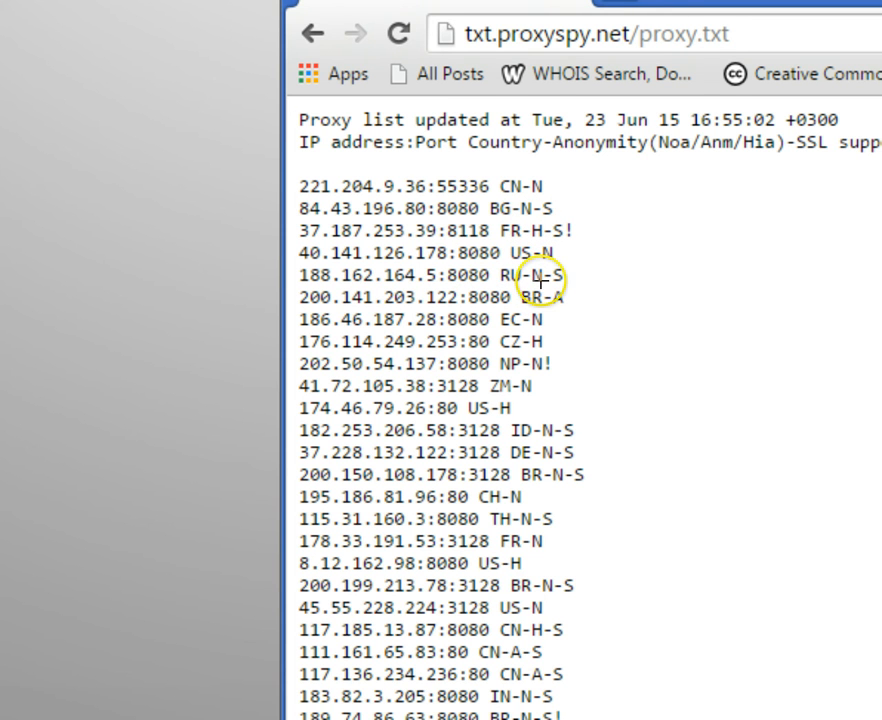
{"action": "mouse_move", "coordinate": [540, 282]}
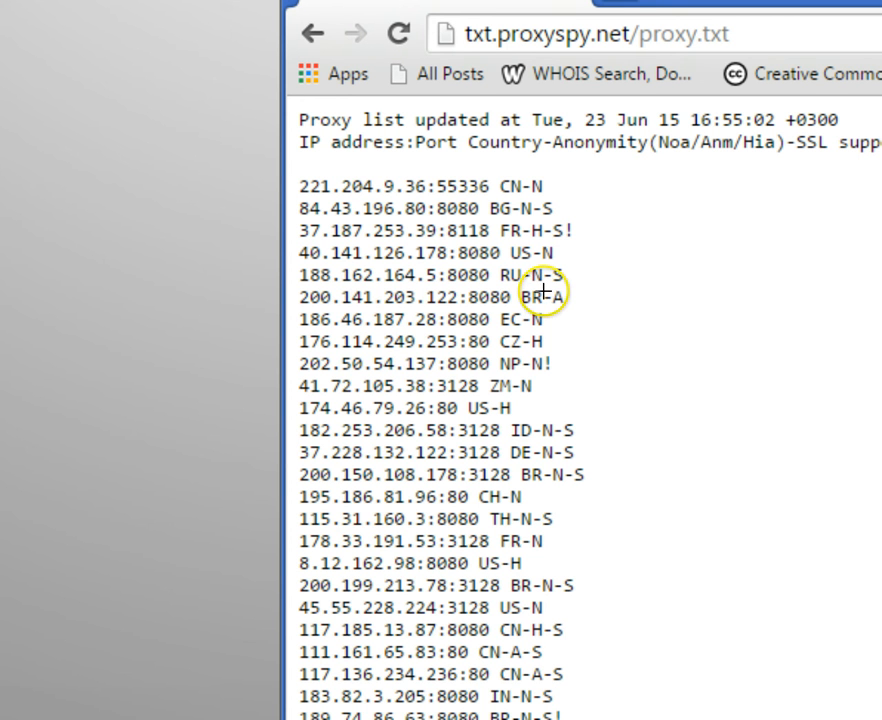
{"action": "mouse_move", "coordinate": [300, 20]}
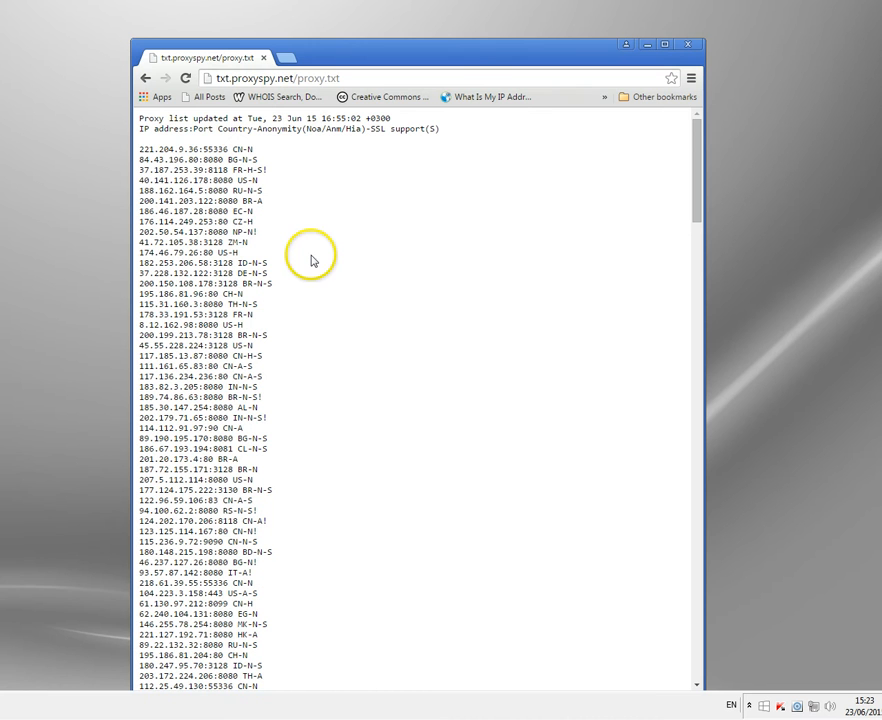
{"action": "mouse_move", "coordinate": [333, 330]}
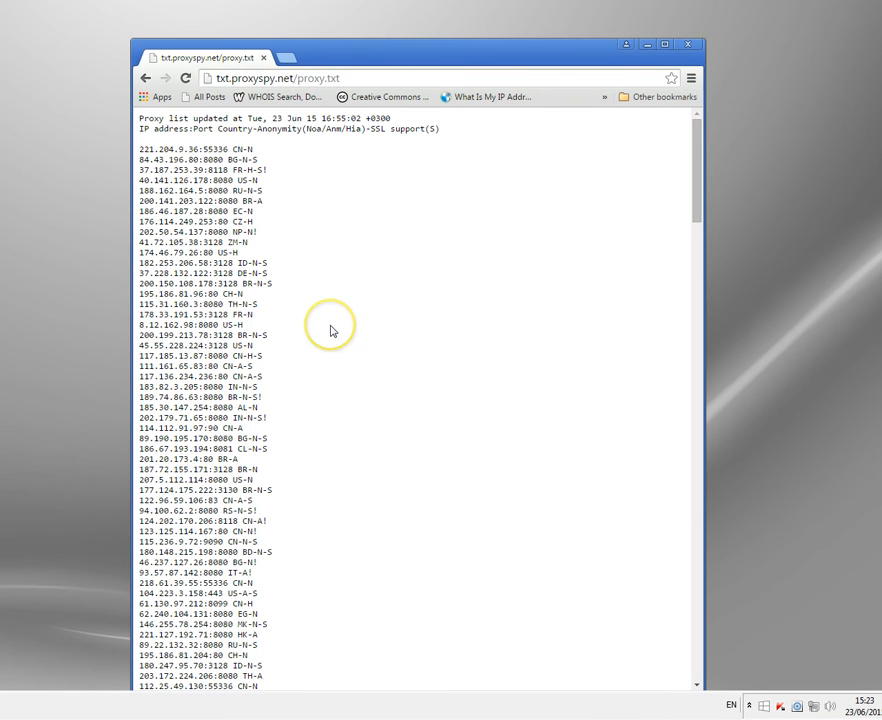
- Select the French proxy address 178.33.191.53 from the list and start a new tab
{"action": "scroll", "scroll_direction": "down", "scroll_amount": 3}
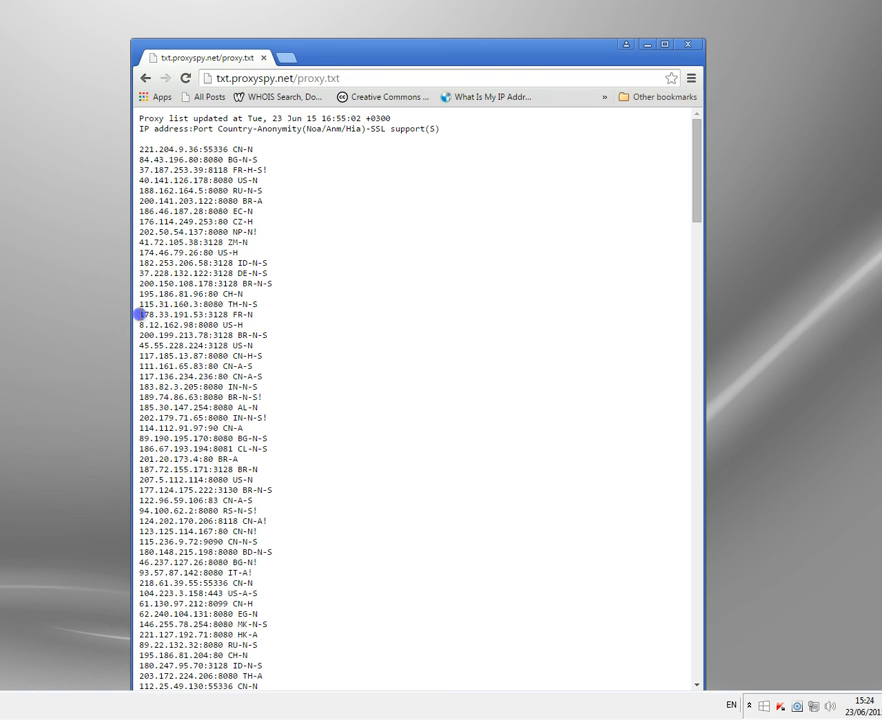
{"action": "double_click", "coordinate": [175, 314]}
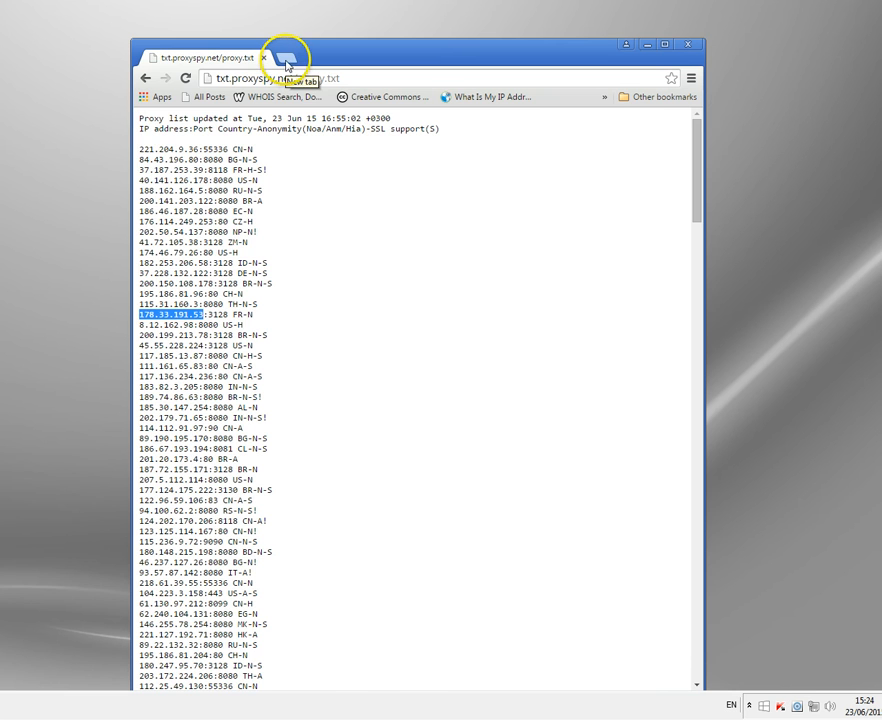
{"action": "left_click", "coordinate": [285, 57]}
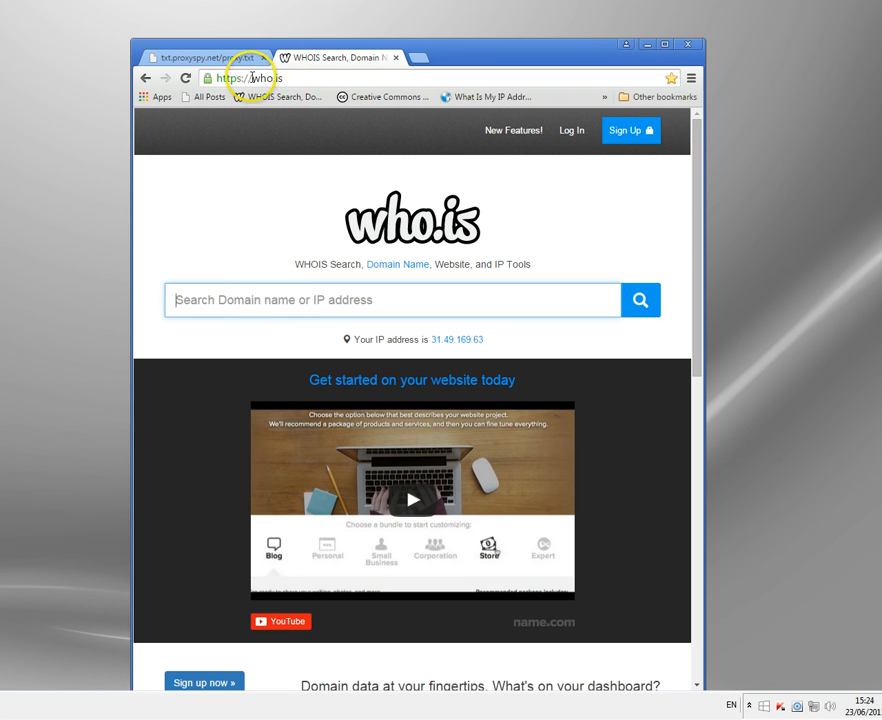
{"action": "mouse_move", "coordinate": [340, 237]}
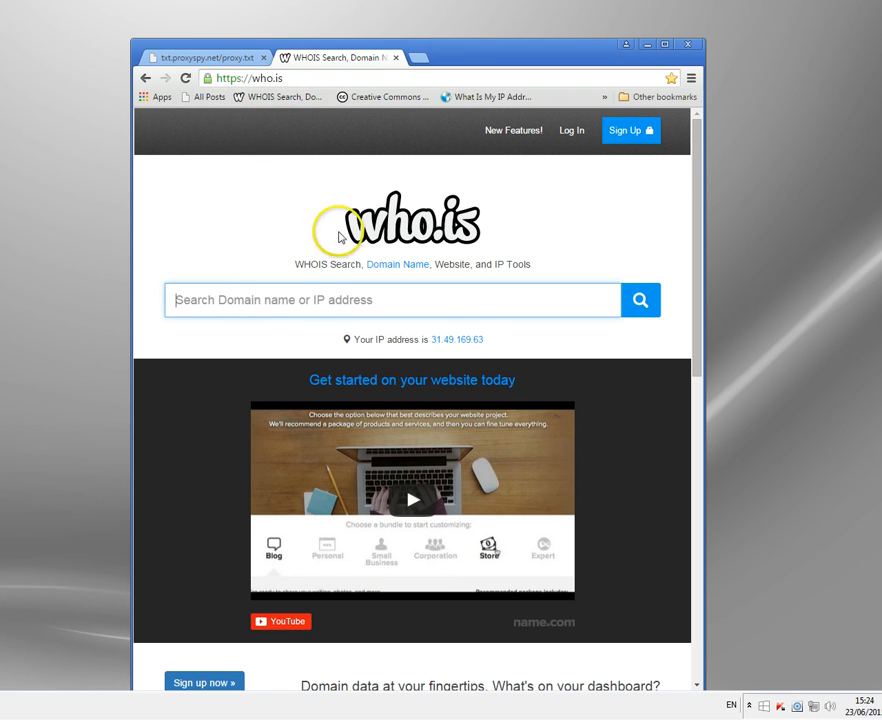
- Paste 178.33.191.53 into the who.is search box and look it up
{"action": "right_click", "coordinate": [188, 300]}
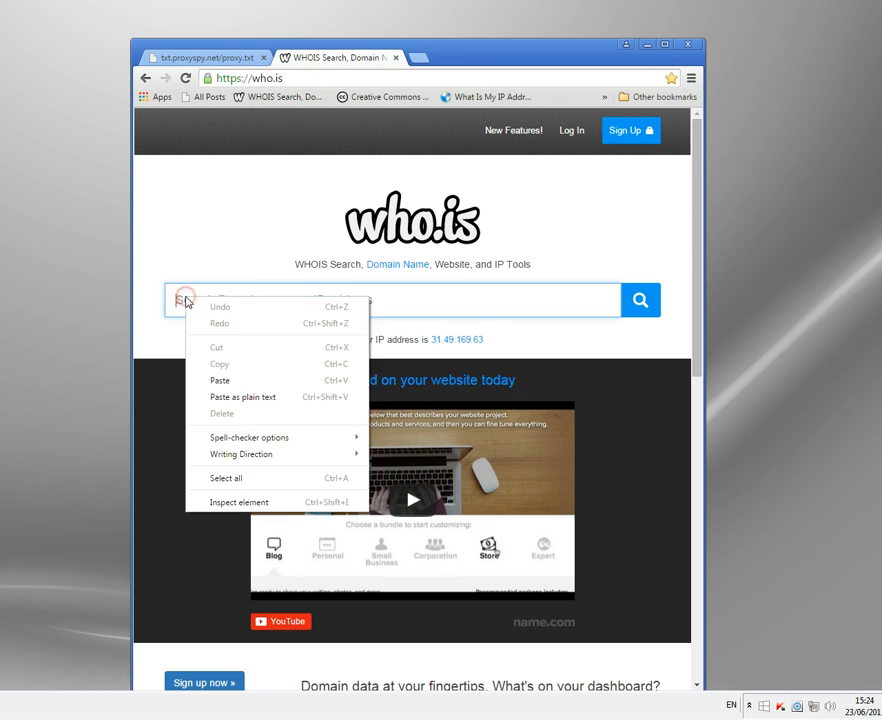
{"action": "mouse_move", "coordinate": [250, 385]}
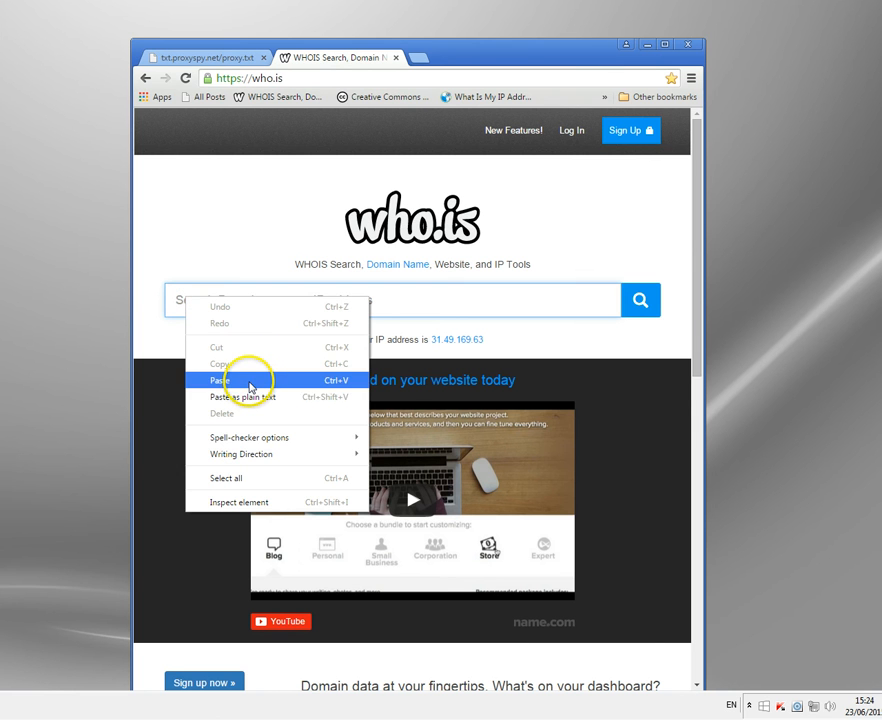
{"action": "left_click", "coordinate": [224, 380]}
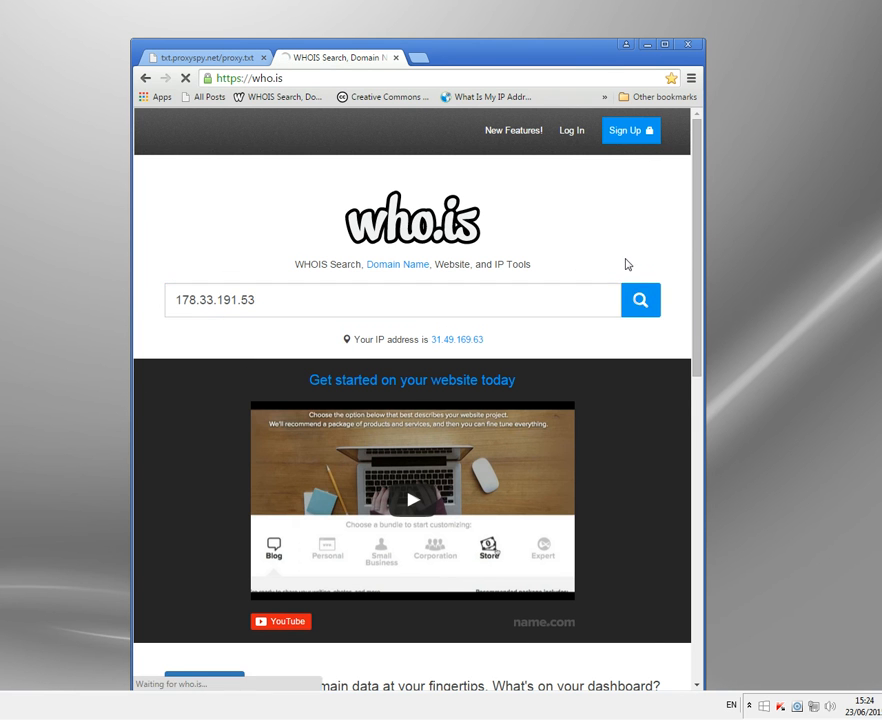
{"action": "left_click", "coordinate": [640, 300]}
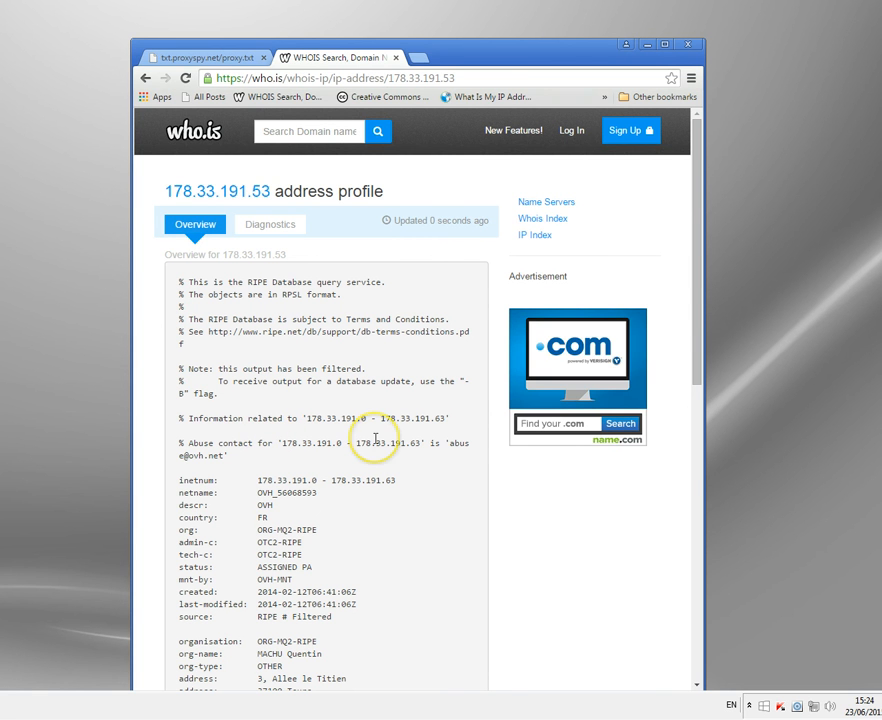
- Scroll through the WHOIS record for 178.33.191.53 to check country FR and OVH
{"action": "scroll", "scroll_direction": "down", "scroll_amount": 3}
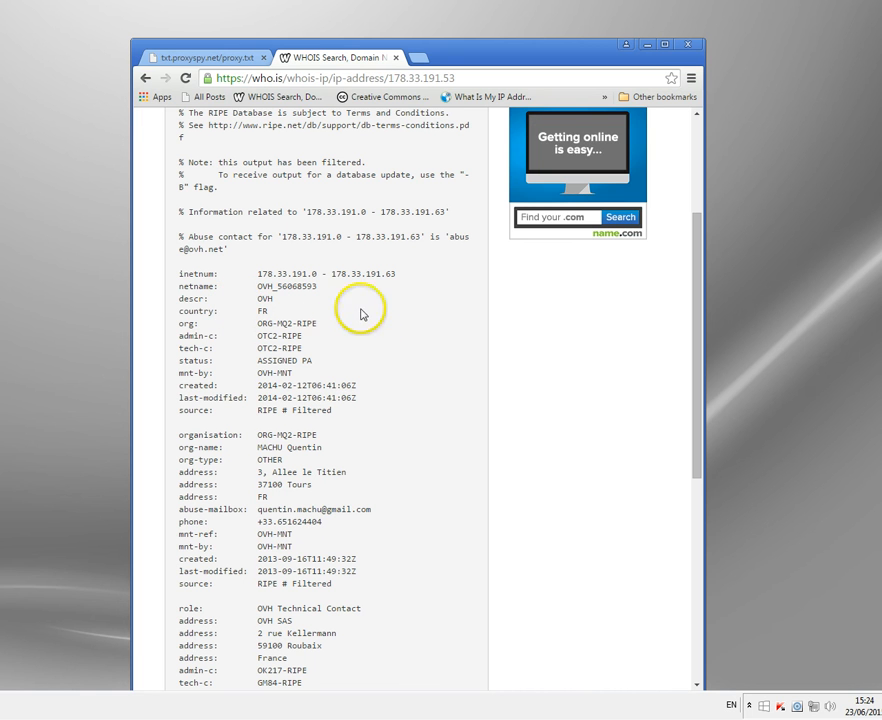
{"action": "mouse_move", "coordinate": [415, 402]}
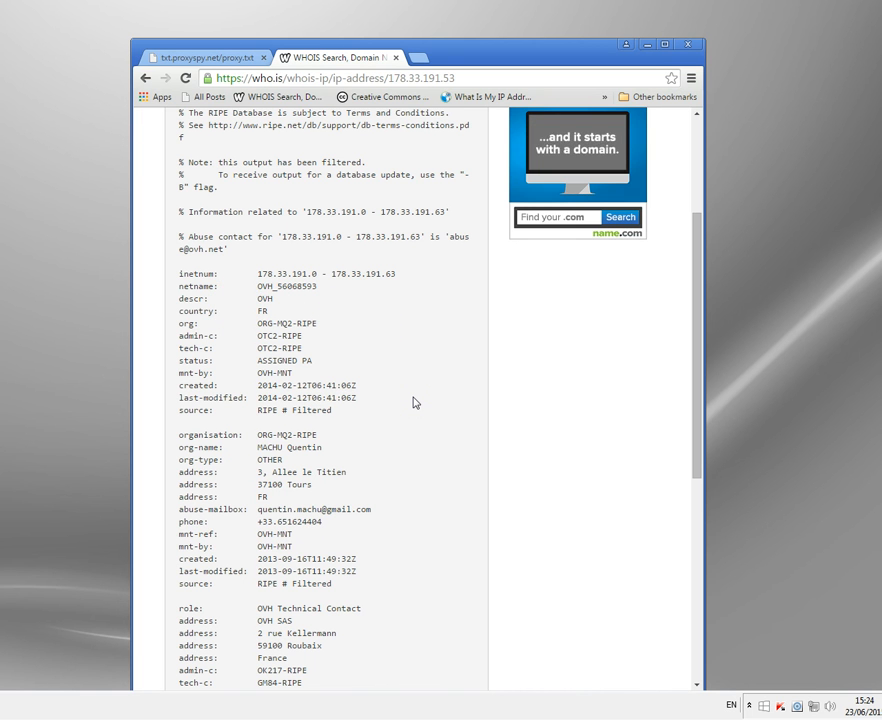
{"action": "scroll", "scroll_direction": "up", "scroll_amount": 3}
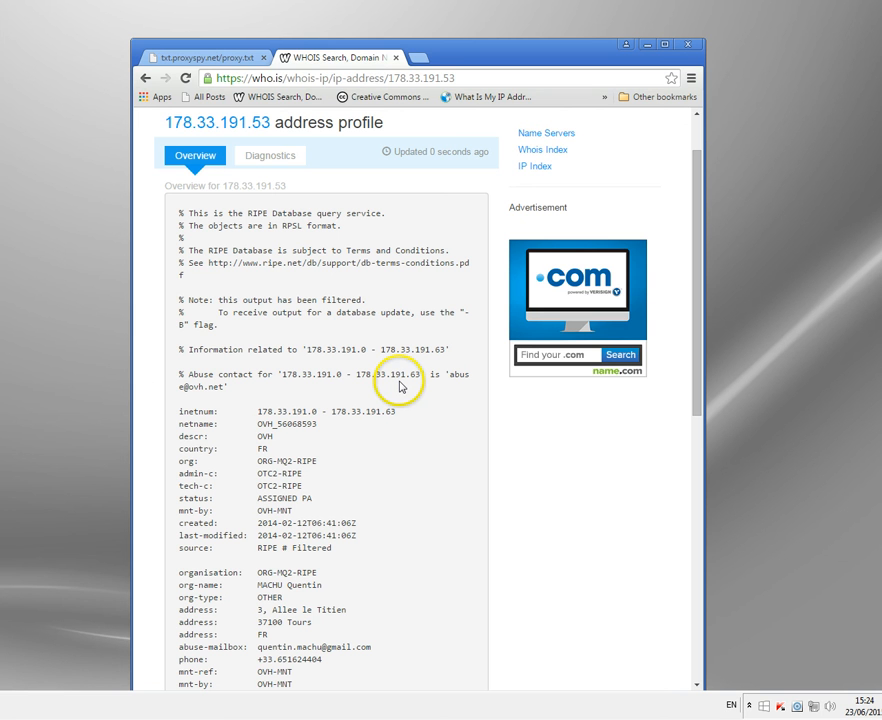
{"action": "mouse_move", "coordinate": [493, 62]}
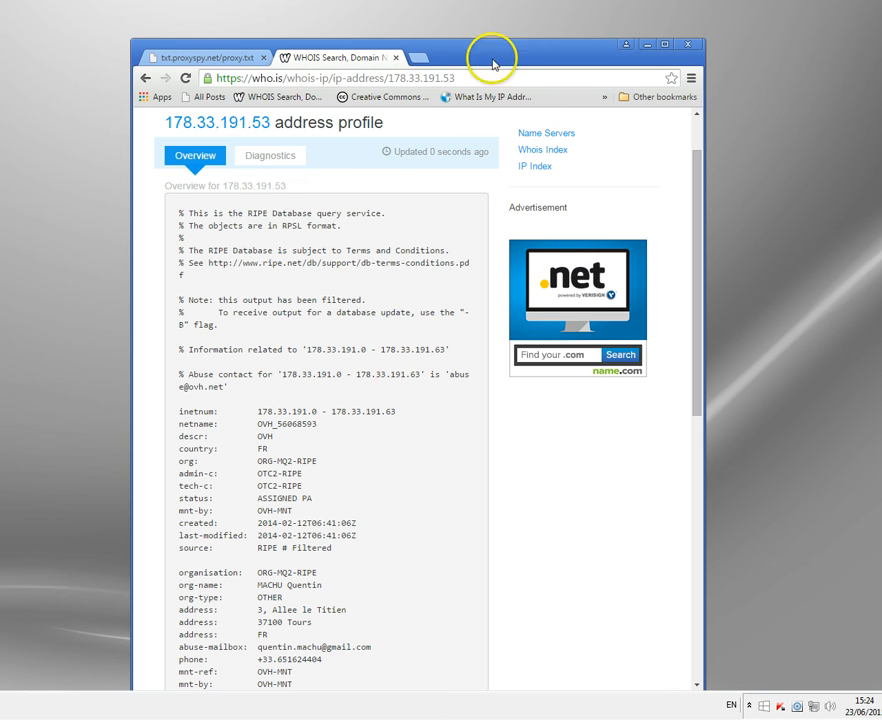
{"action": "mouse_move", "coordinate": [402, 58]}
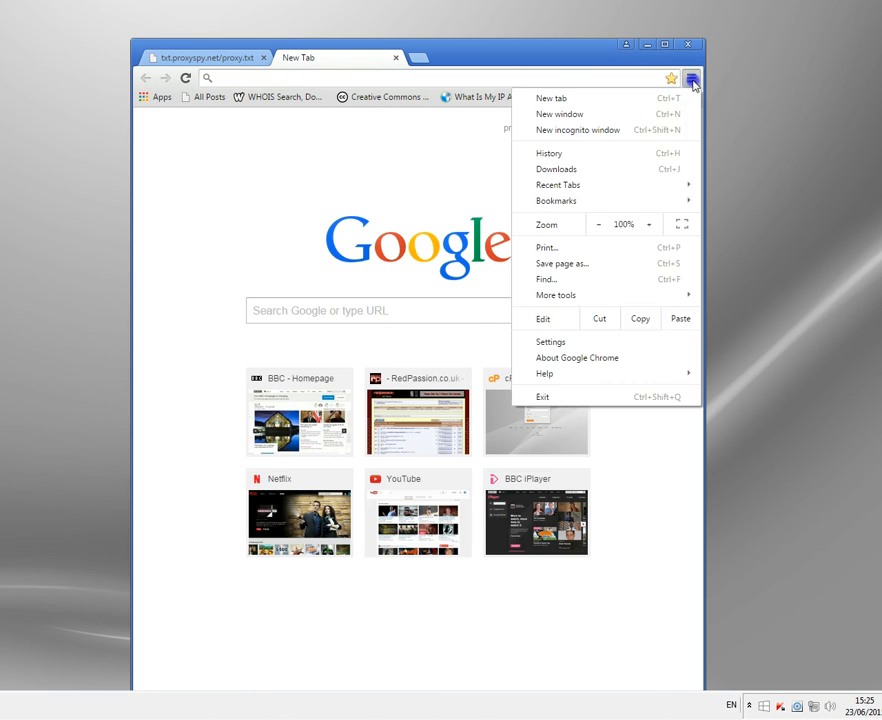
- Open Chrome settings and choose 'Change proxy settings...' in the Network section
{"action": "left_click", "coordinate": [550, 342]}
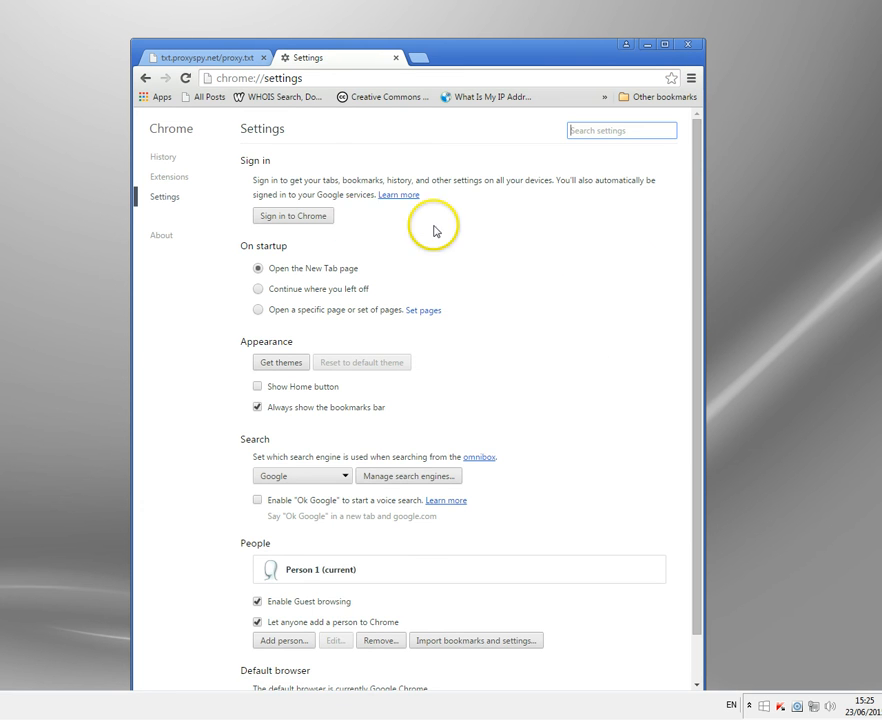
{"action": "scroll", "scroll_direction": "down", "scroll_amount": 3}
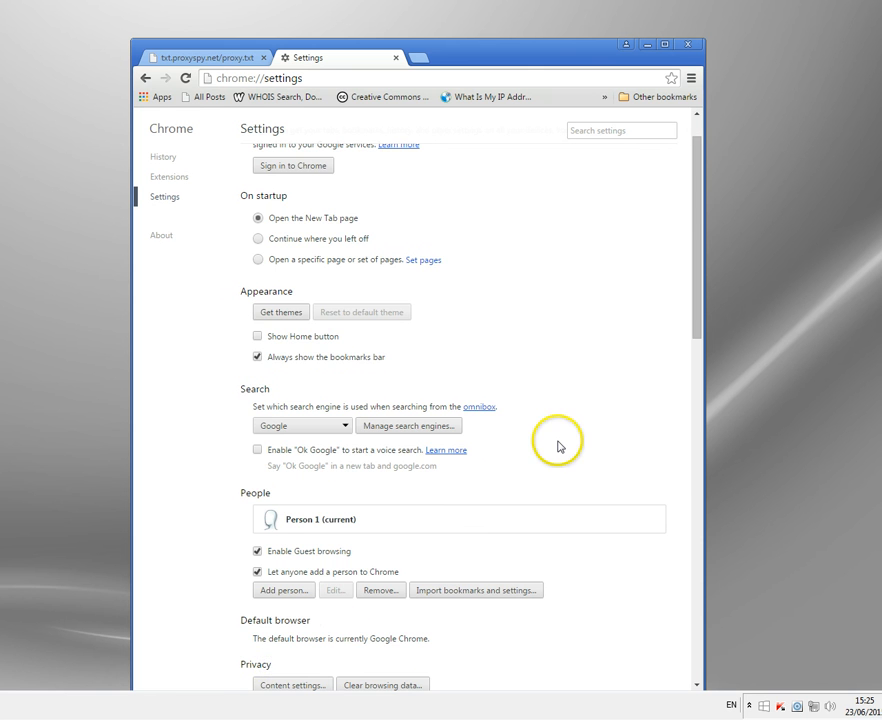
{"action": "scroll", "scroll_direction": "down", "scroll_amount": 3}
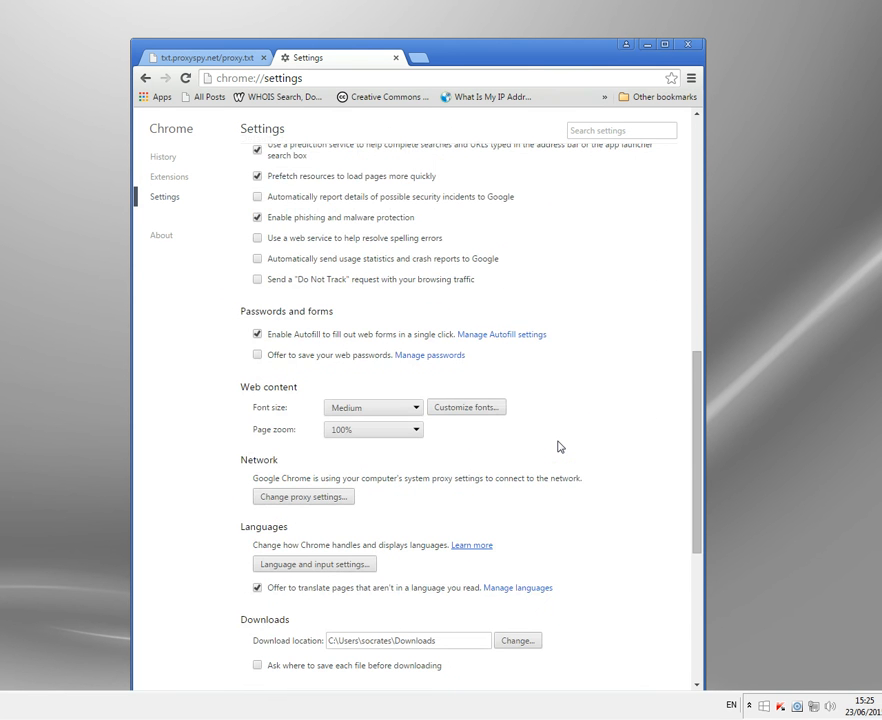
{"action": "scroll", "scroll_direction": "down", "scroll_amount": 3}
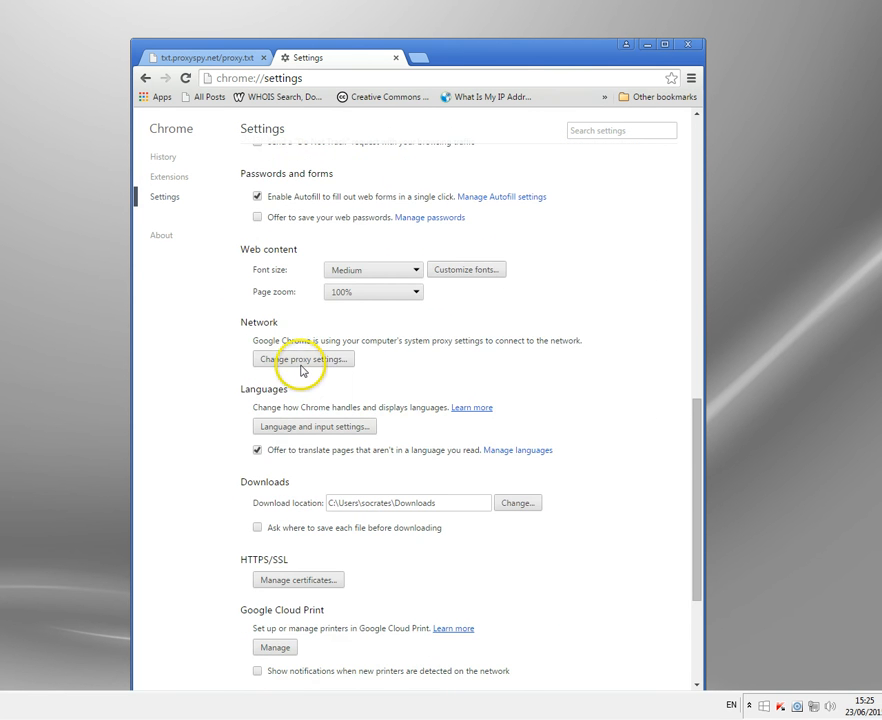
{"action": "left_click", "coordinate": [303, 359]}
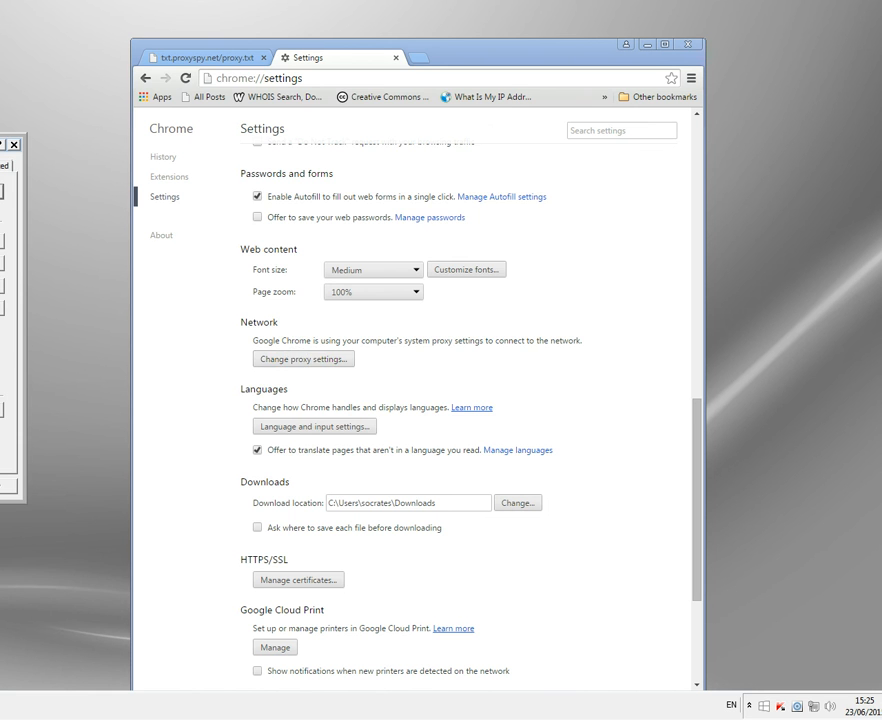
- In LAN settings, enable a proxy server and paste 178.33.191.53 as its address
{"action": "left_click", "coordinate": [303, 359]}
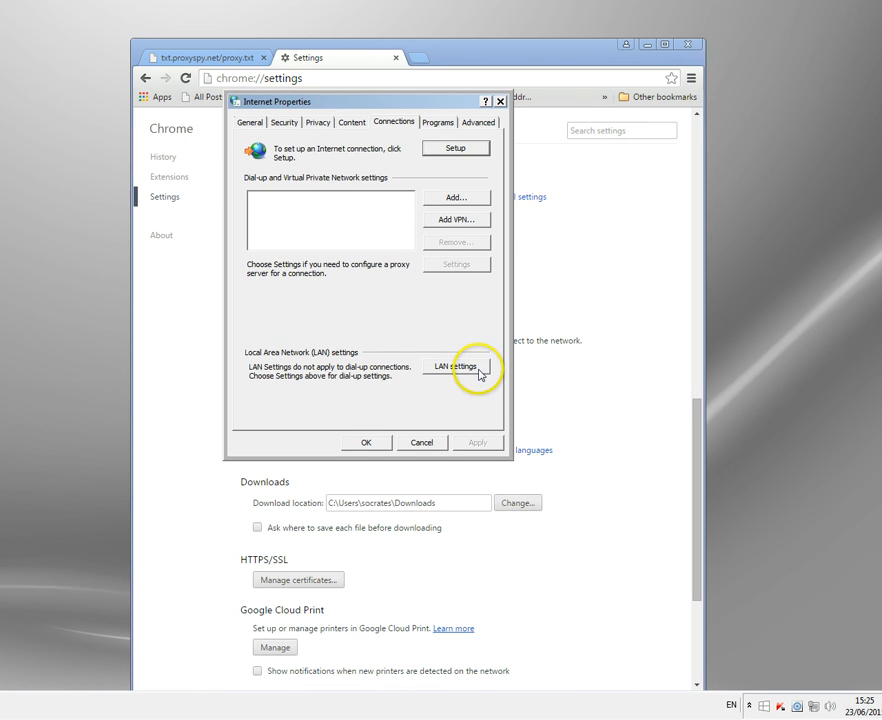
{"action": "left_click", "coordinate": [455, 366]}
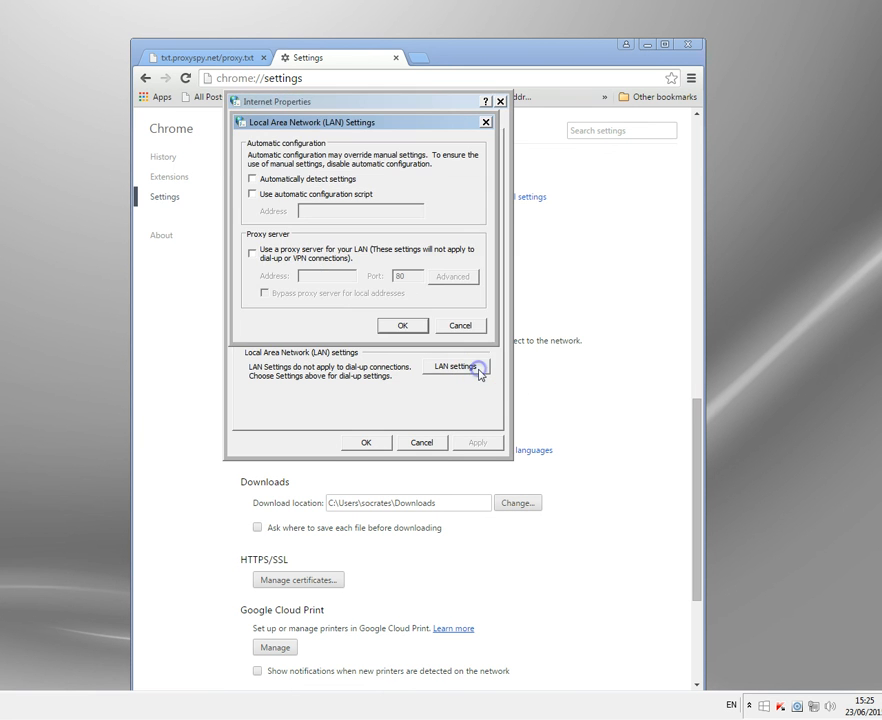
{"action": "mouse_move", "coordinate": [353, 245]}
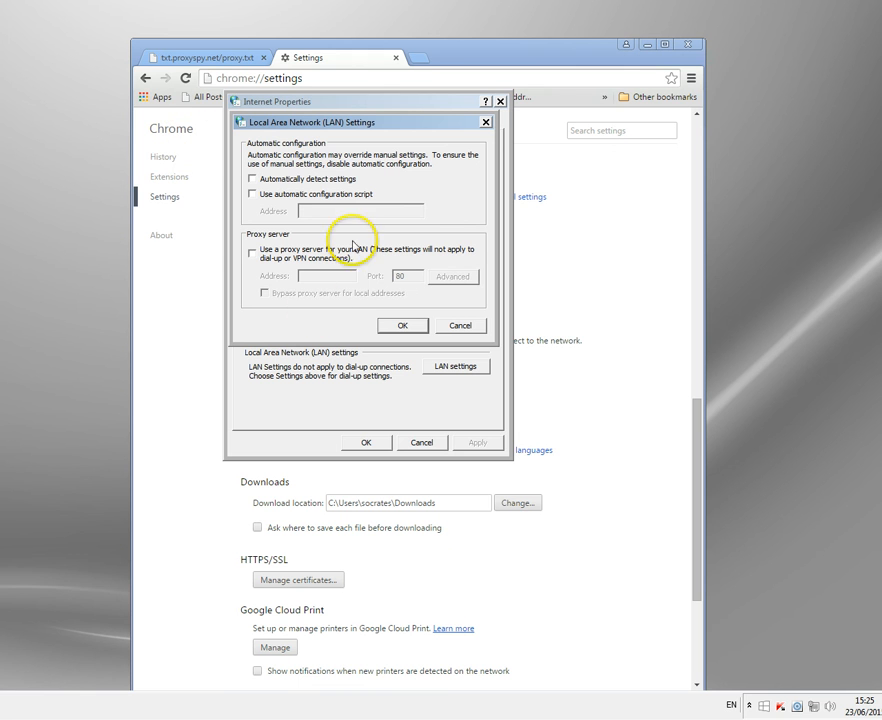
{"action": "mouse_move", "coordinate": [390, 195]}
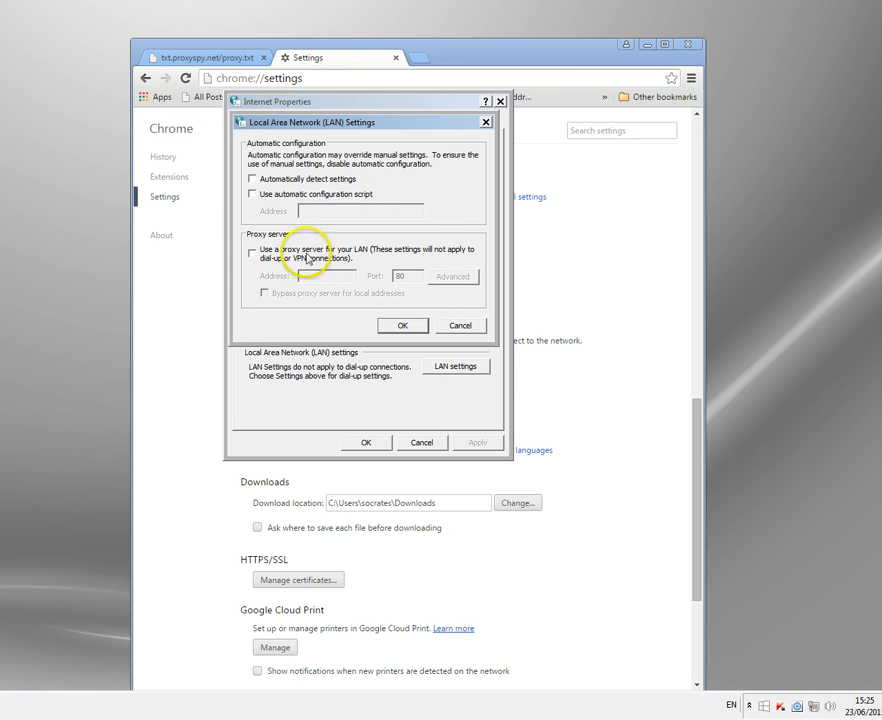
{"action": "left_click", "coordinate": [252, 251]}
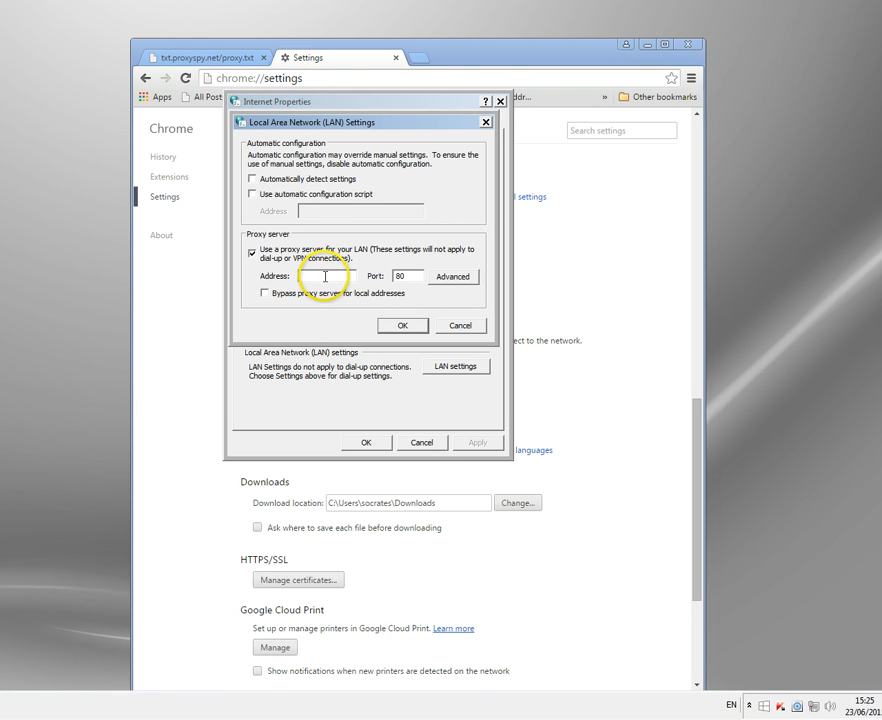
{"action": "right_click", "coordinate": [325, 276]}
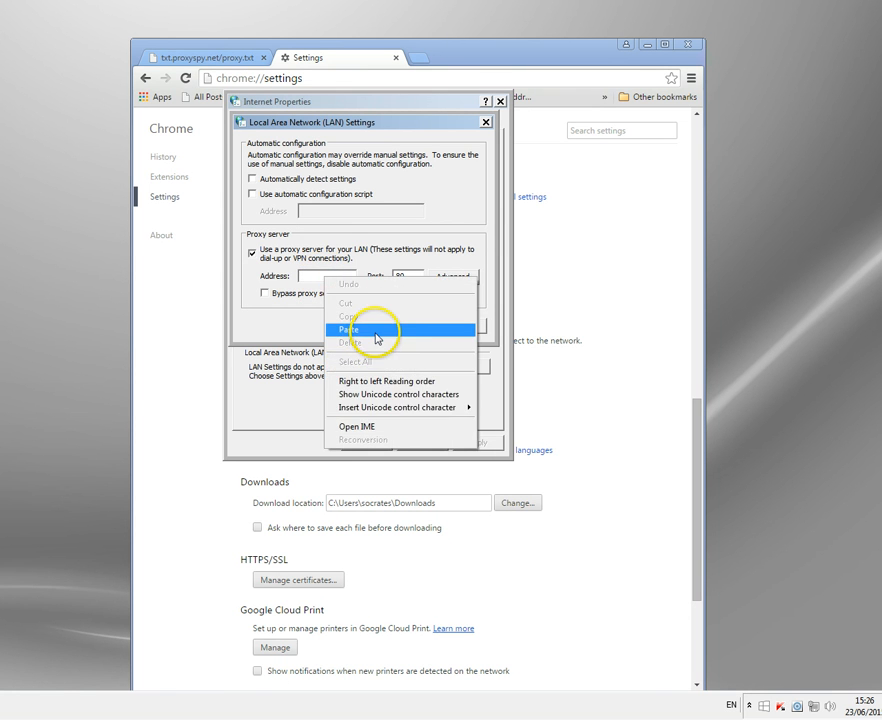
{"action": "left_click", "coordinate": [349, 329]}
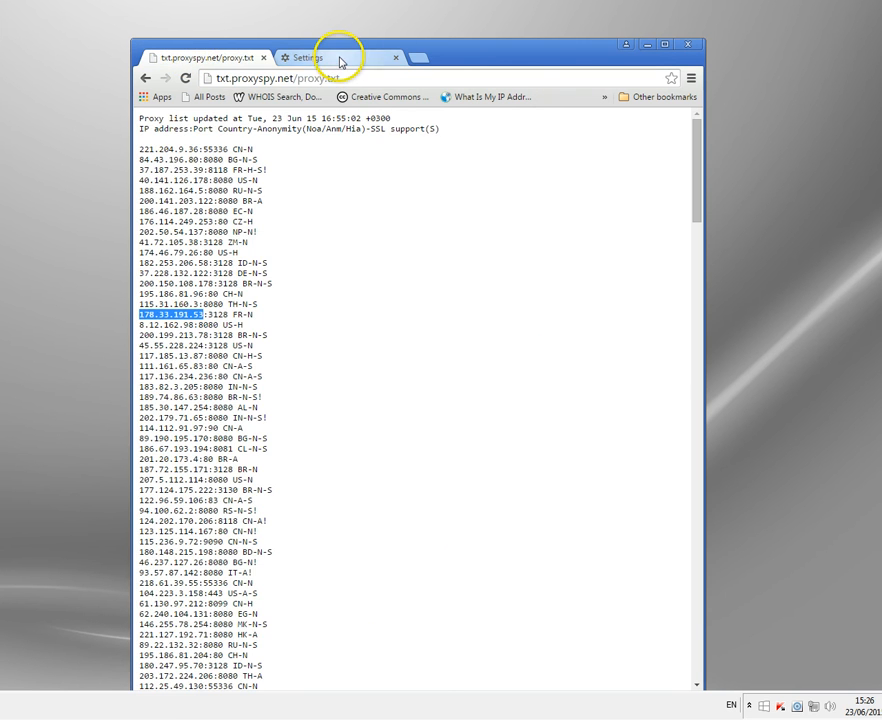
- Set the proxy port to 3128, bypass local addresses, and confirm with OK
{"action": "left_click", "coordinate": [305, 57]}
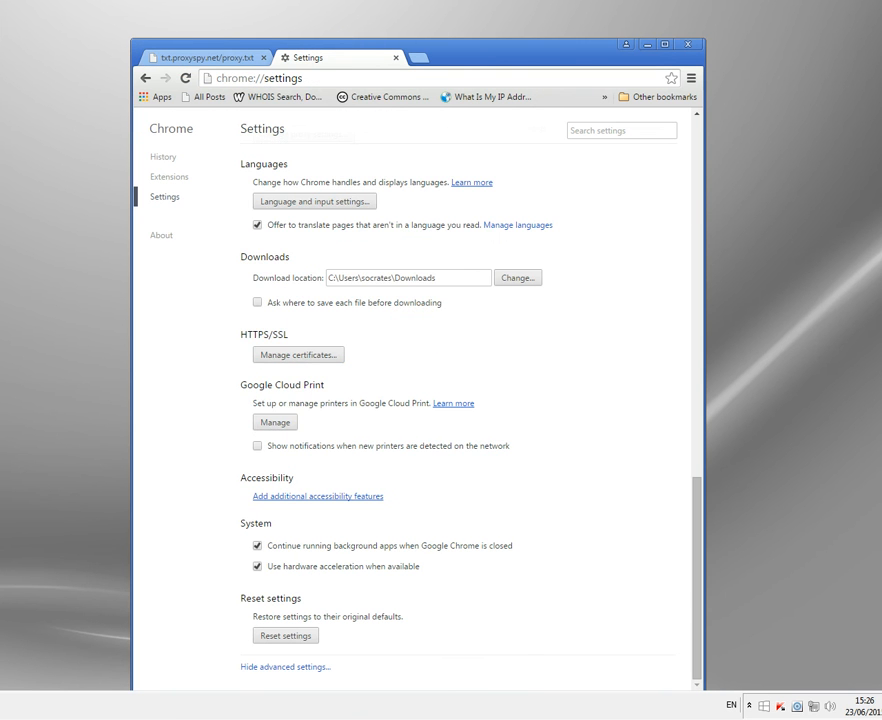
{"action": "left_click", "coordinate": [456, 366]}
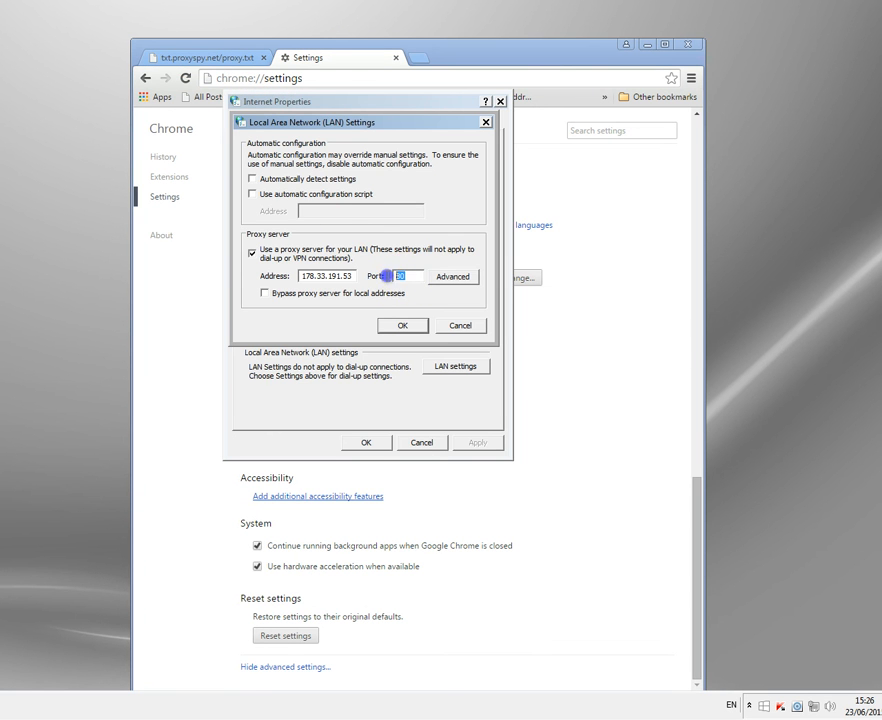
{"action": "type", "text": "312"}
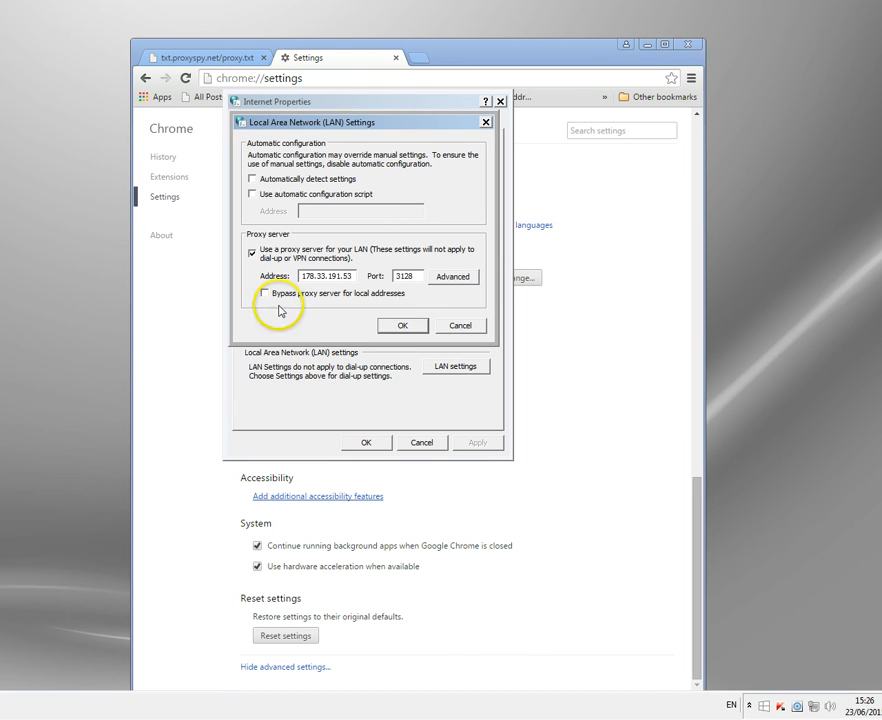
{"action": "left_click", "coordinate": [264, 293]}
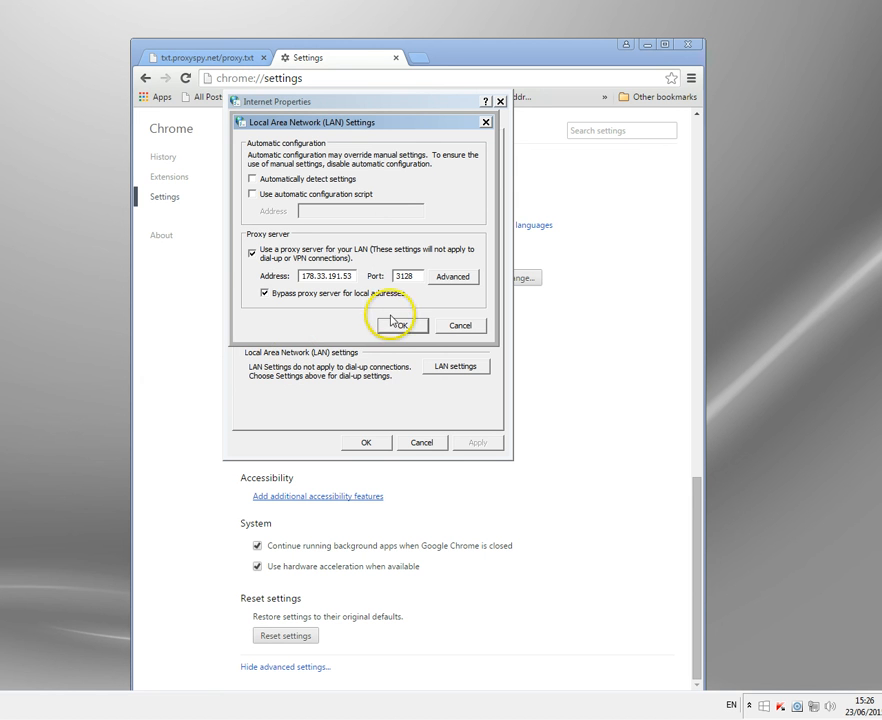
{"action": "left_click", "coordinate": [399, 324]}
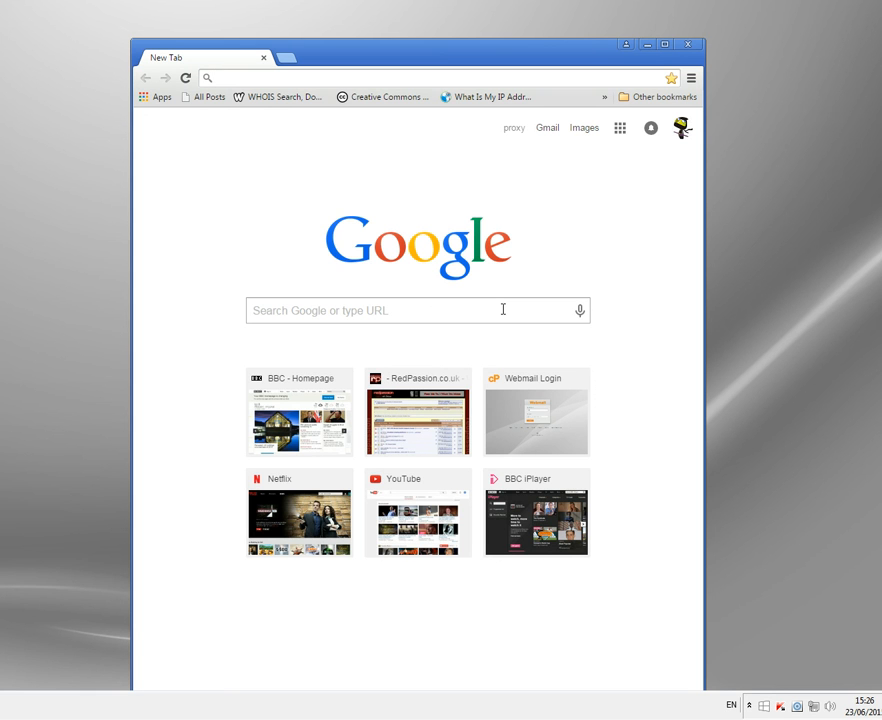
- Put the cursor in the fresh tab's address bar to enter a web address
{"action": "left_click", "coordinate": [230, 78]}
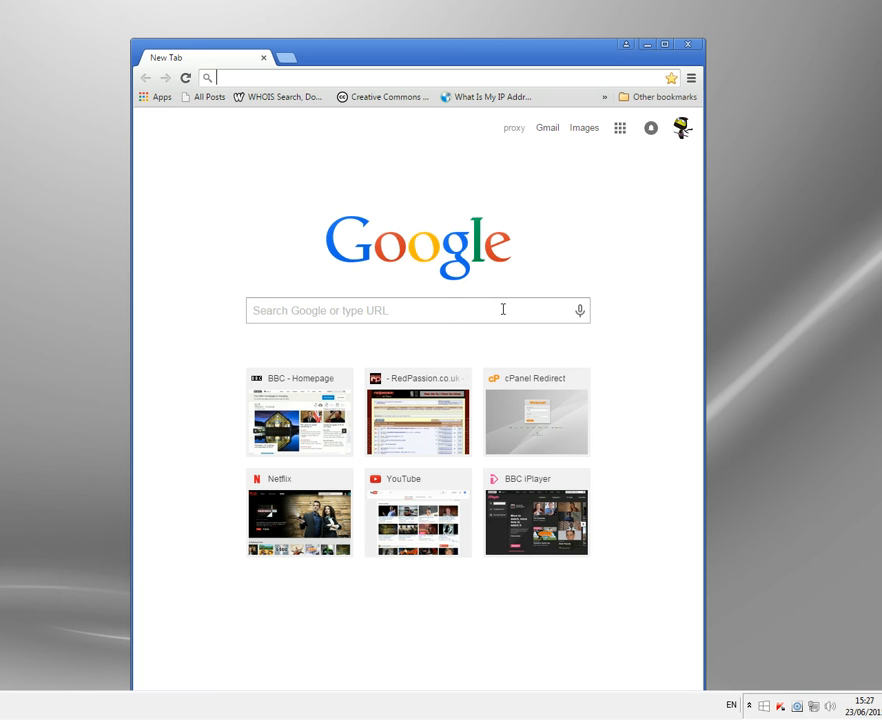
{"action": "type", "text": "www.ngbconsult.co.uk/webmail"}
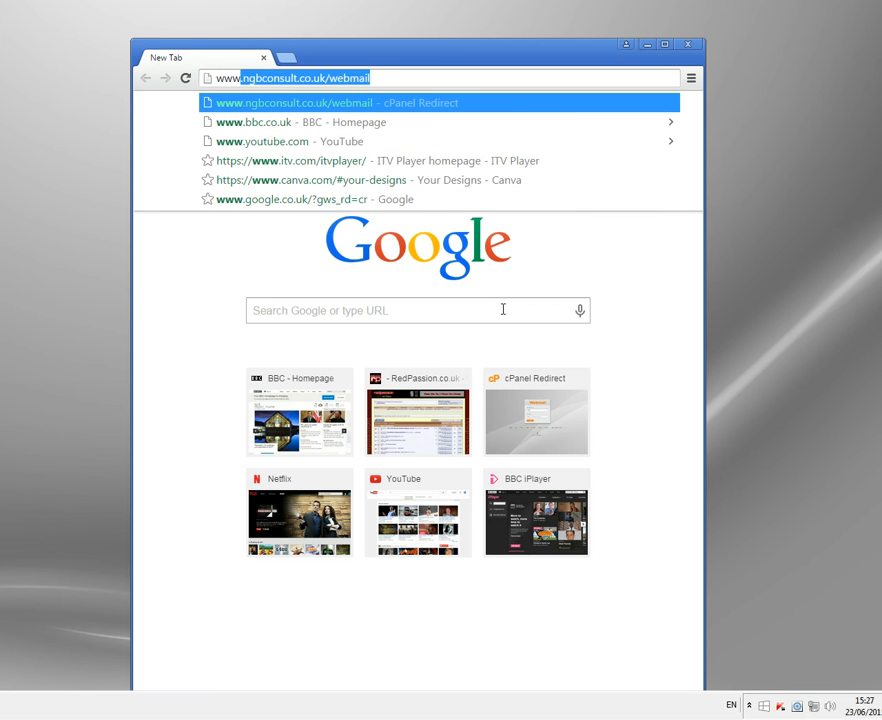
{"action": "type", "text": "www.bbc.co.uk"}
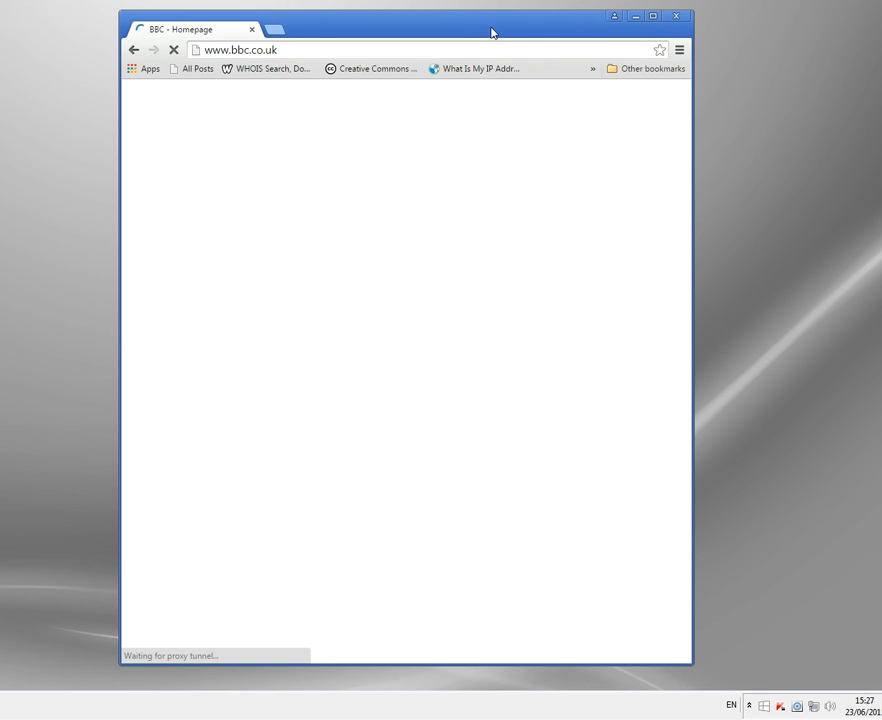
{"action": "mouse_move", "coordinate": [413, 505]}
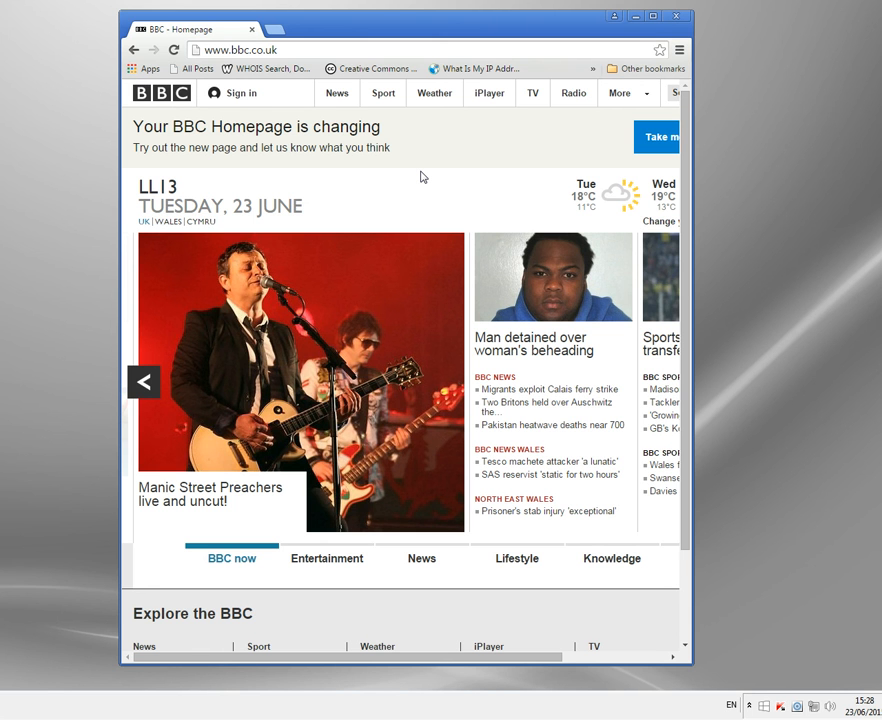
{"action": "mouse_move", "coordinate": [435, 158]}
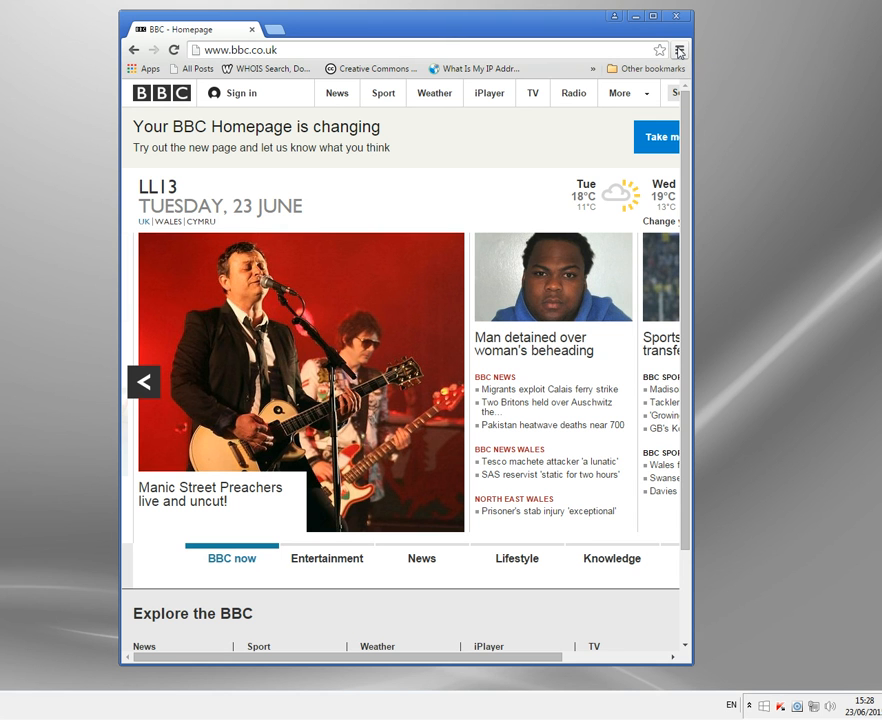
{"action": "mouse_move", "coordinate": [575, 44]}
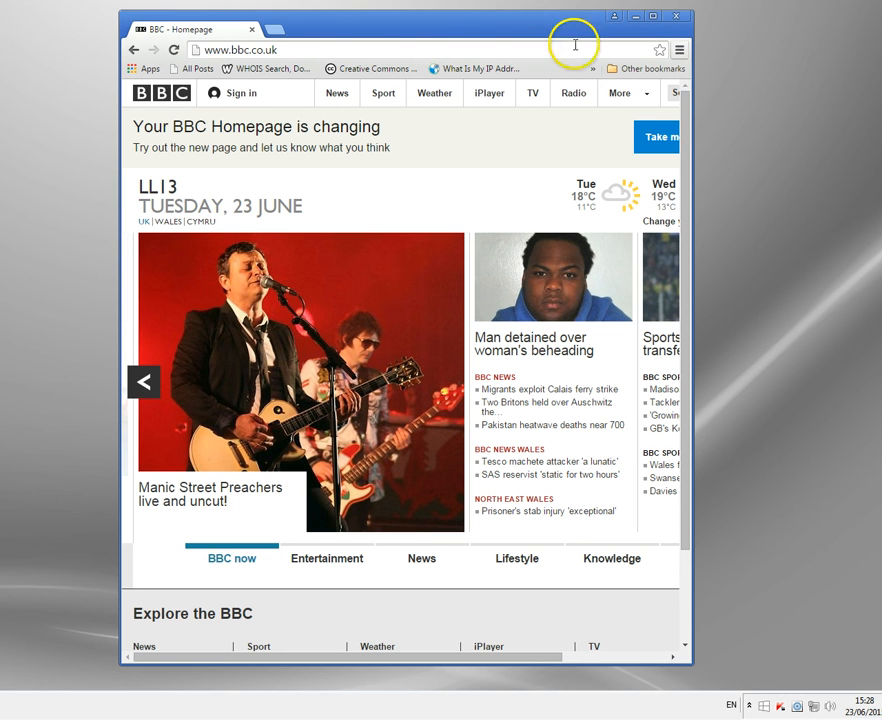